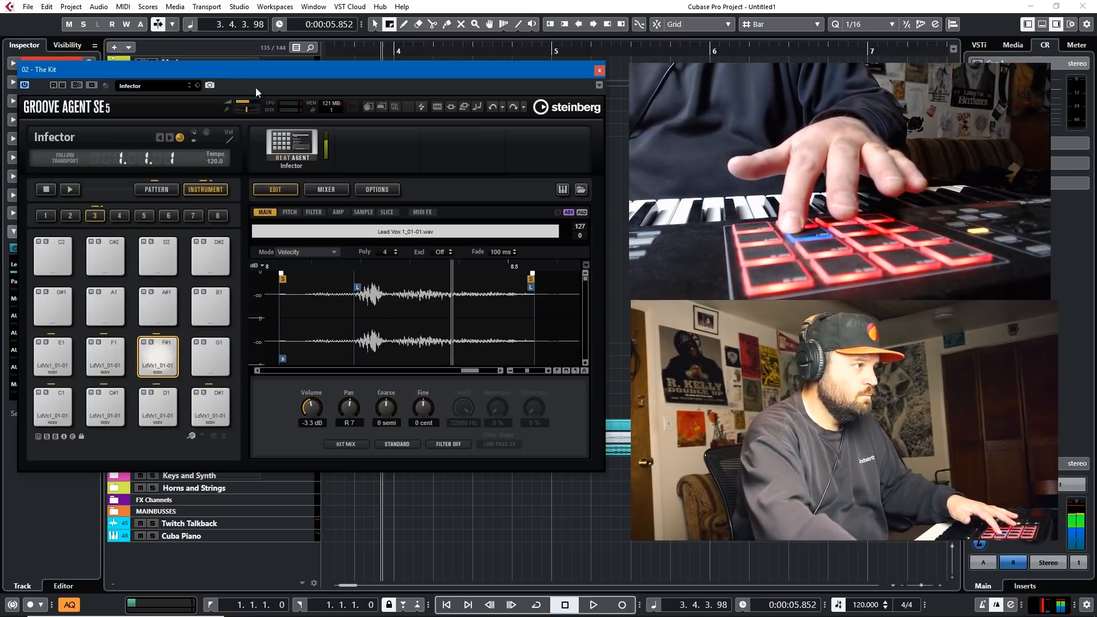
mouse_move(532, 286)
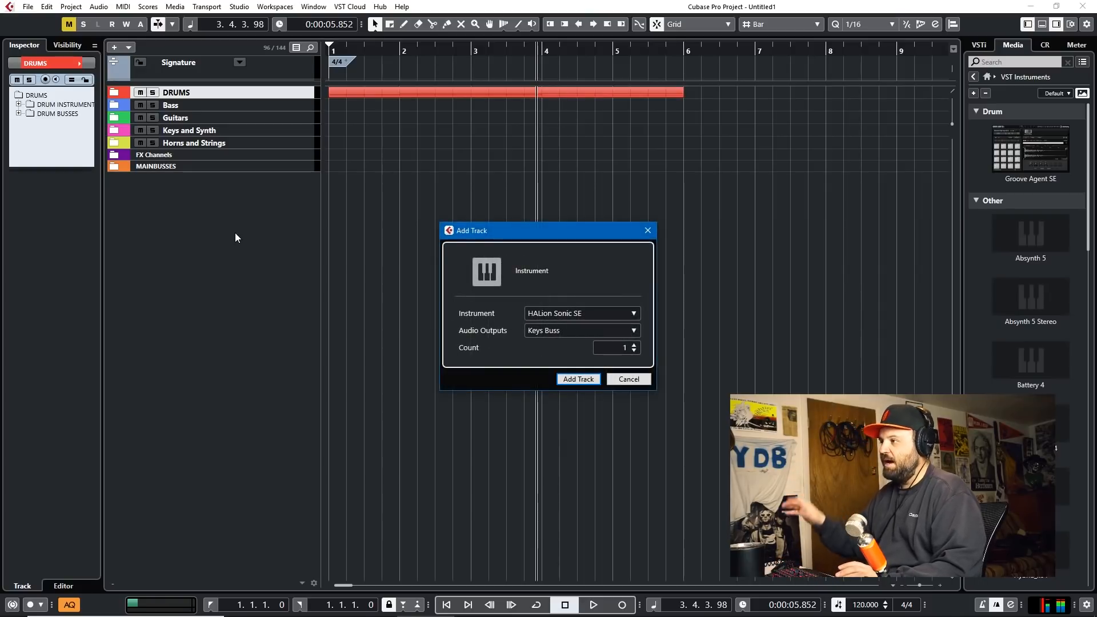
Cancel the Add Track prompt and show the Media browser's VST Instruments list.
left_click(628, 379)
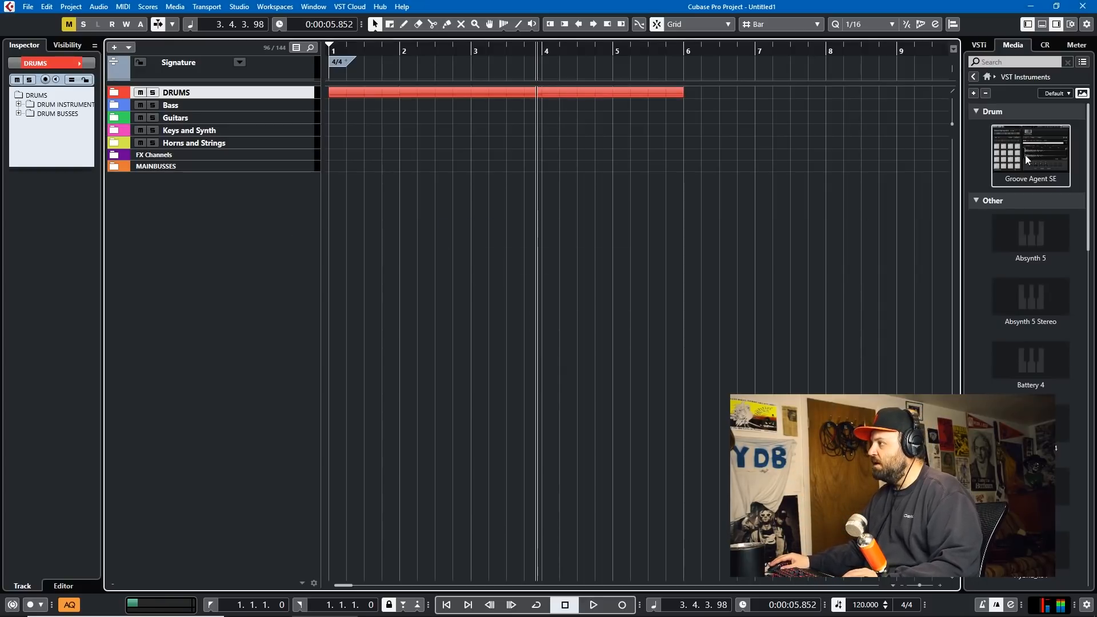
left_click(978, 44)
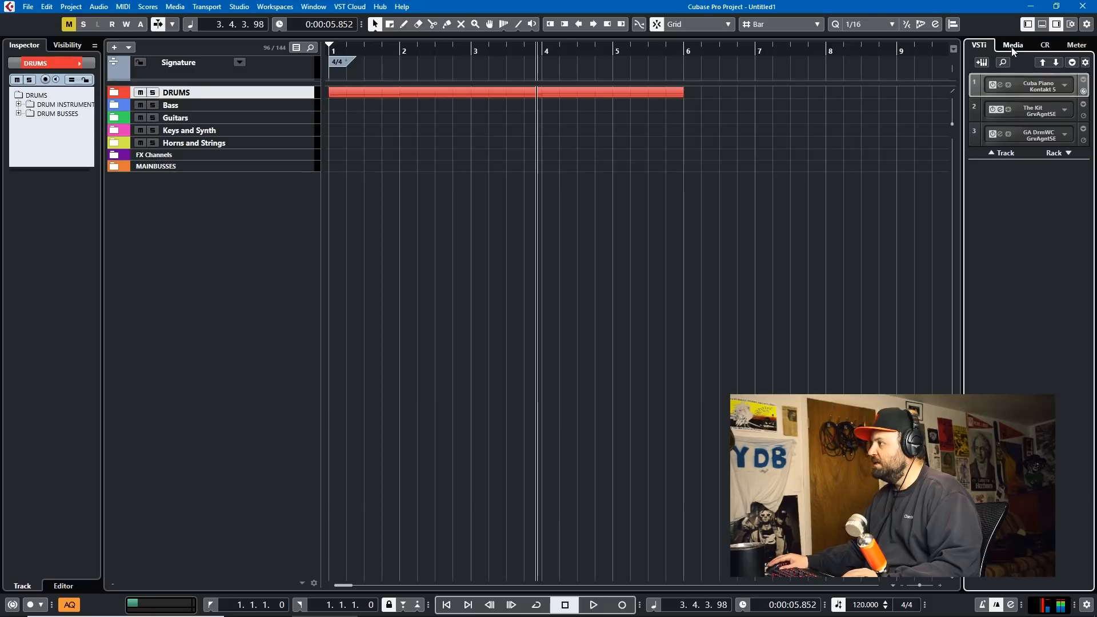
left_click(1012, 44)
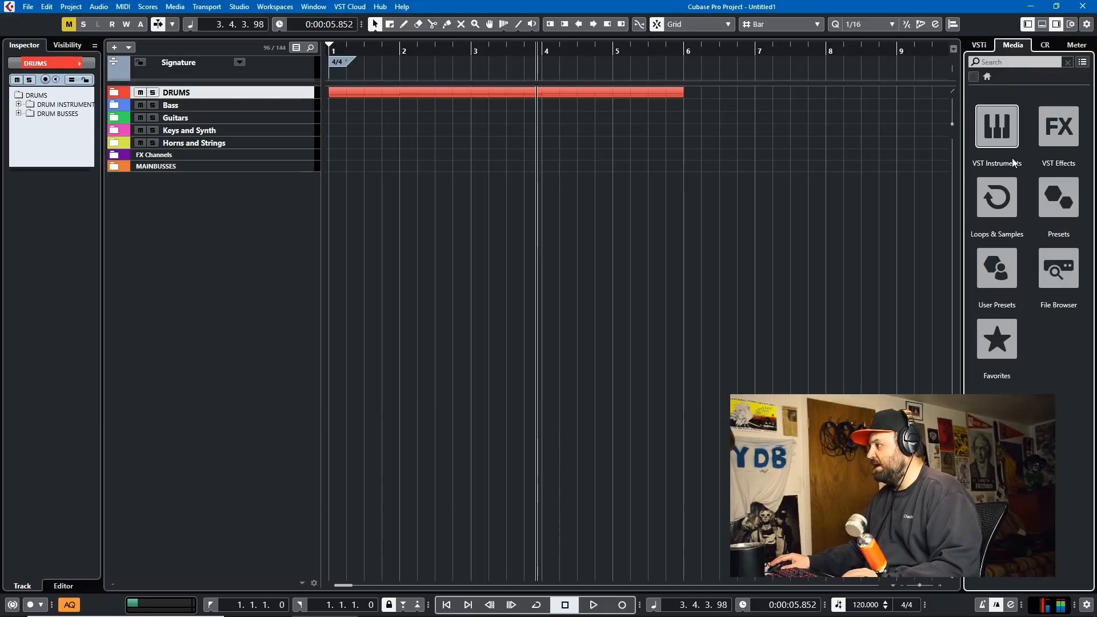
left_click(997, 127)
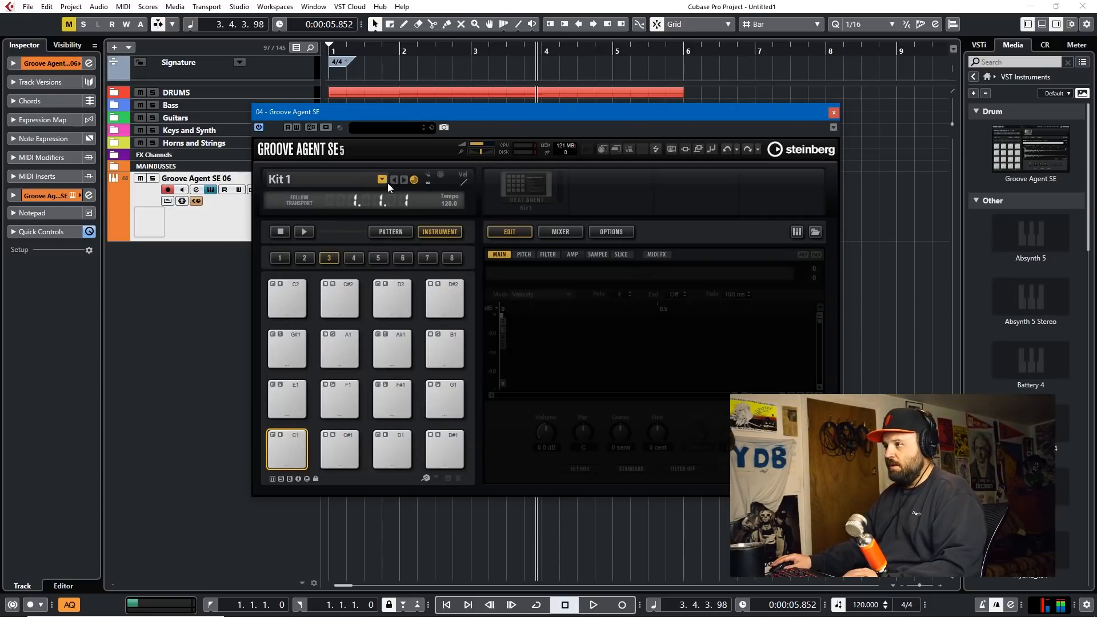
Load the Init The Kit SE program into the empty Groove Agent SE slot.
left_click(382, 180)
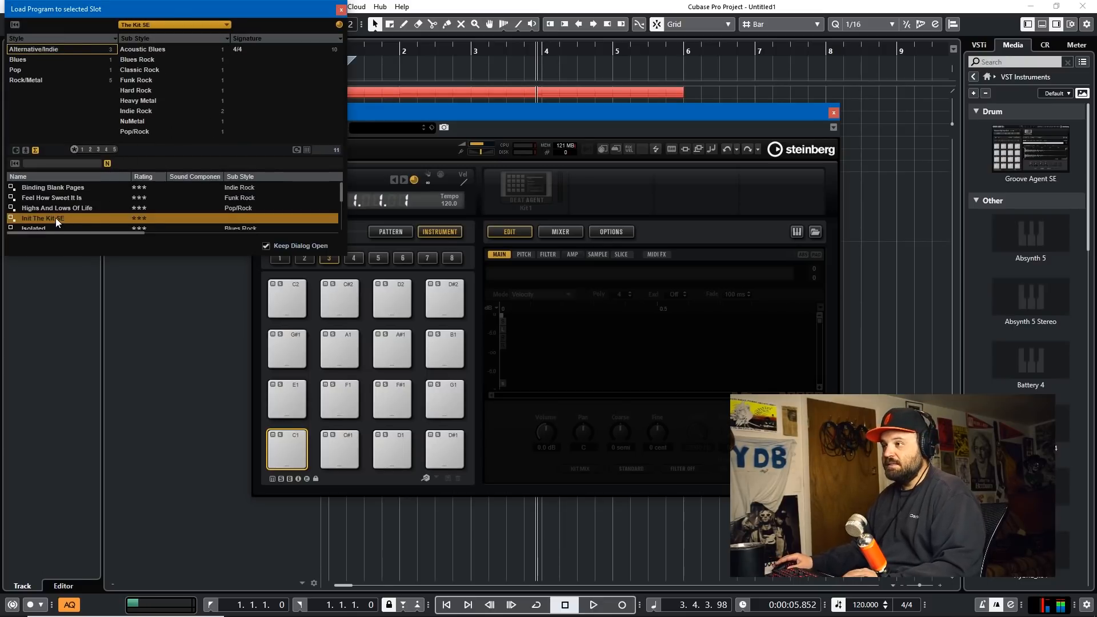
double_click(42, 218)
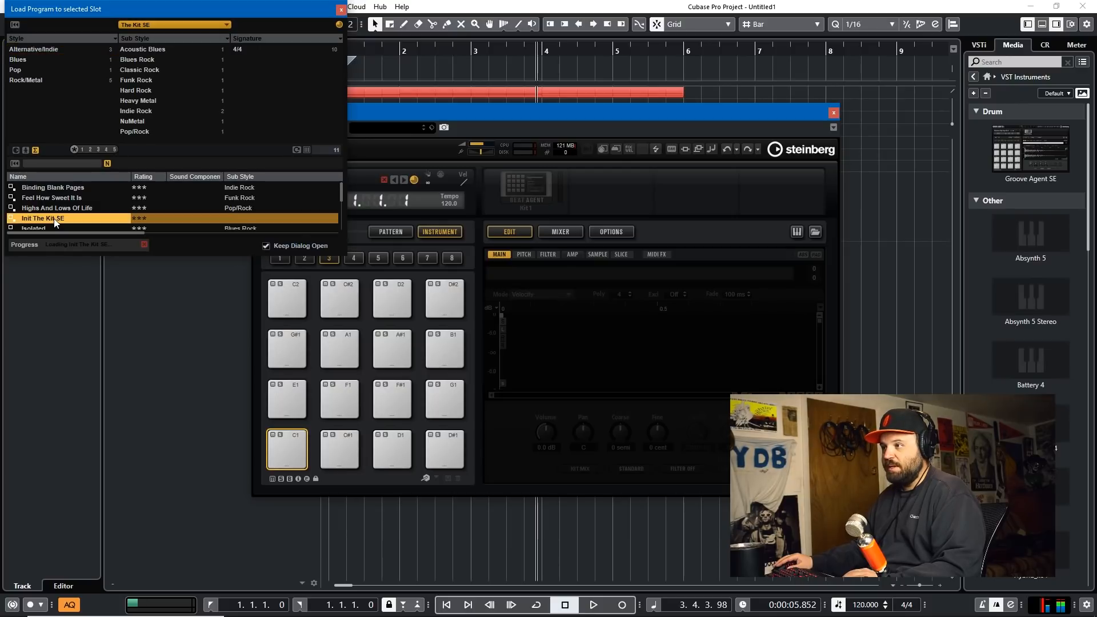
double_click(40, 218)
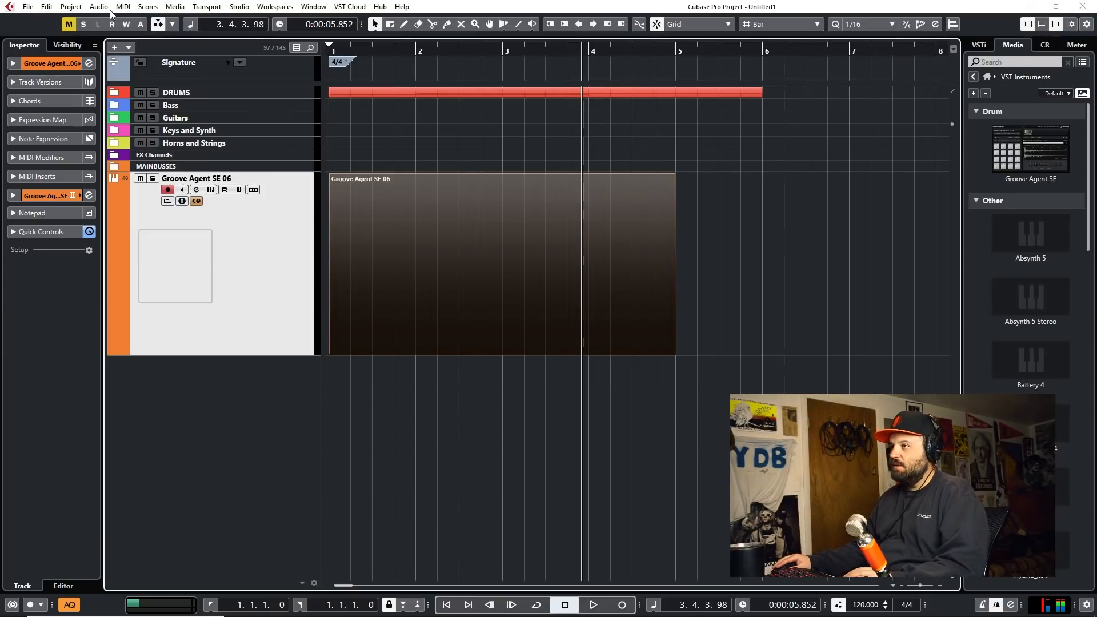
Open and dismiss the MIDI menu, then open it again.
left_click(122, 7)
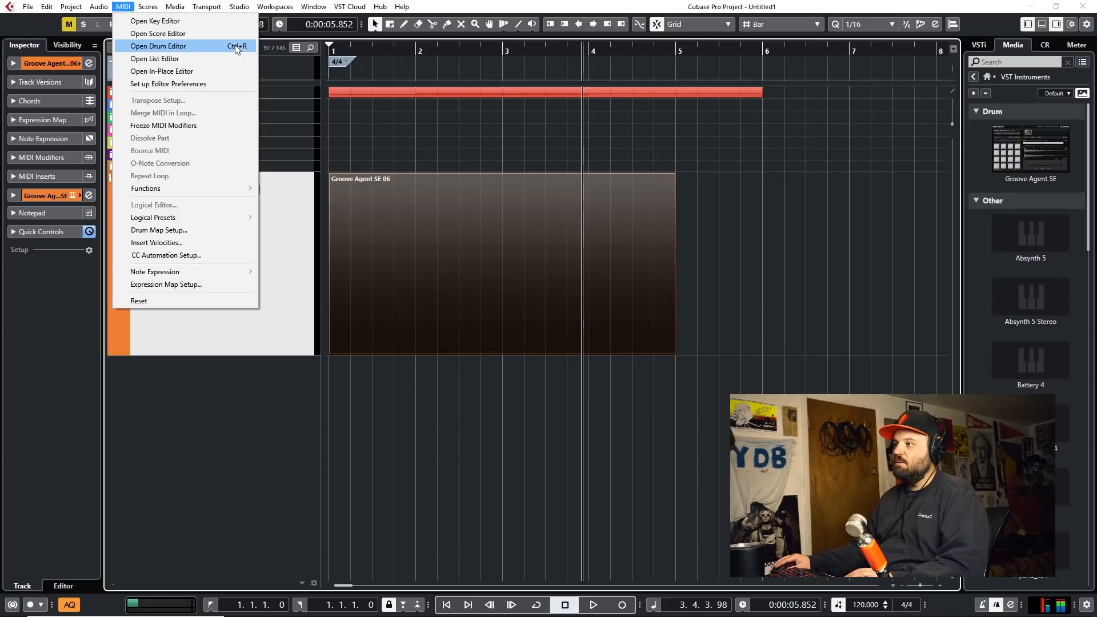
mouse_move(182, 34)
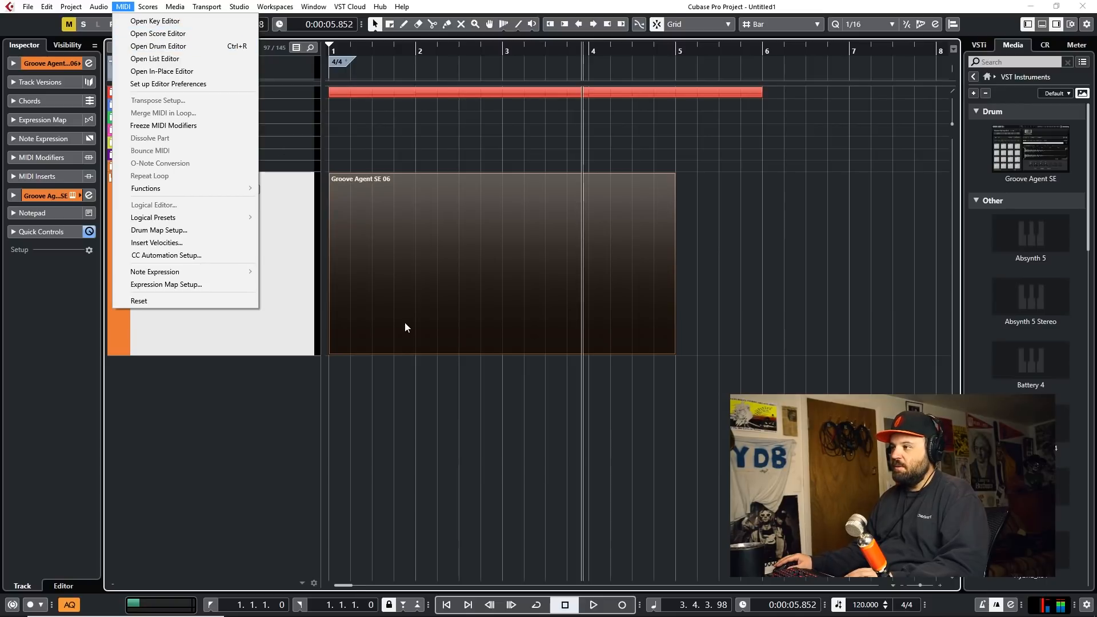
left_click(155, 21)
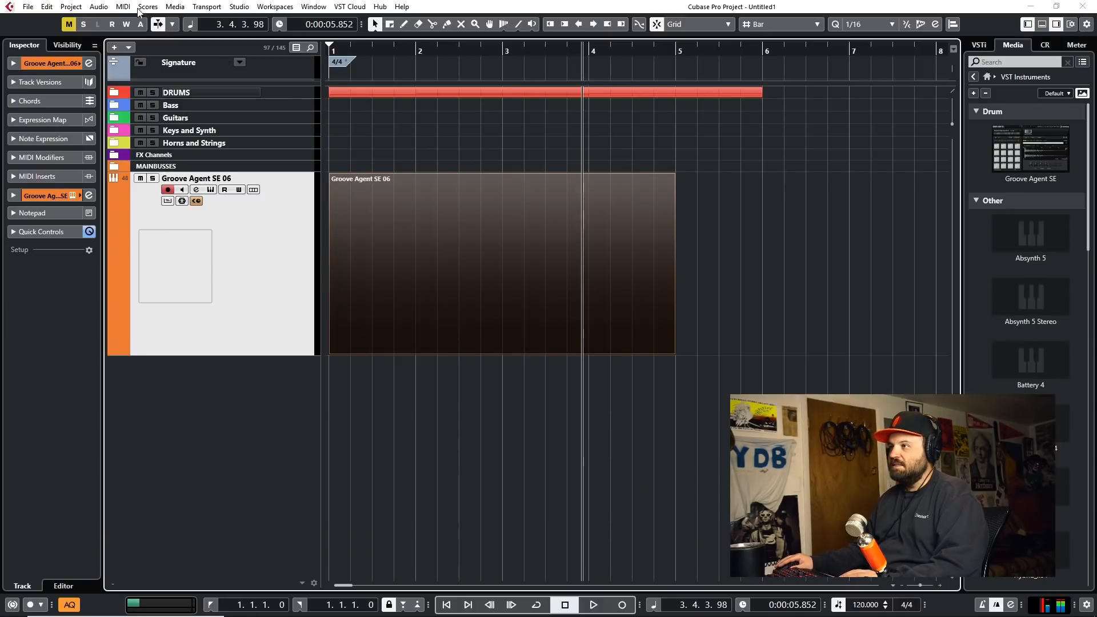
left_click(123, 6)
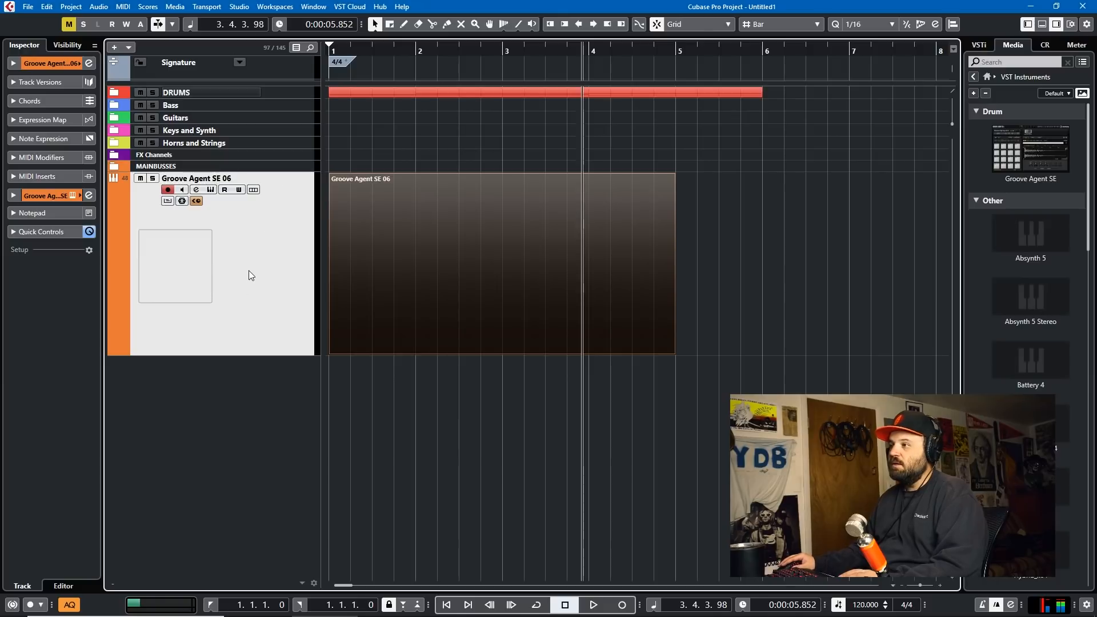
mouse_move(200, 209)
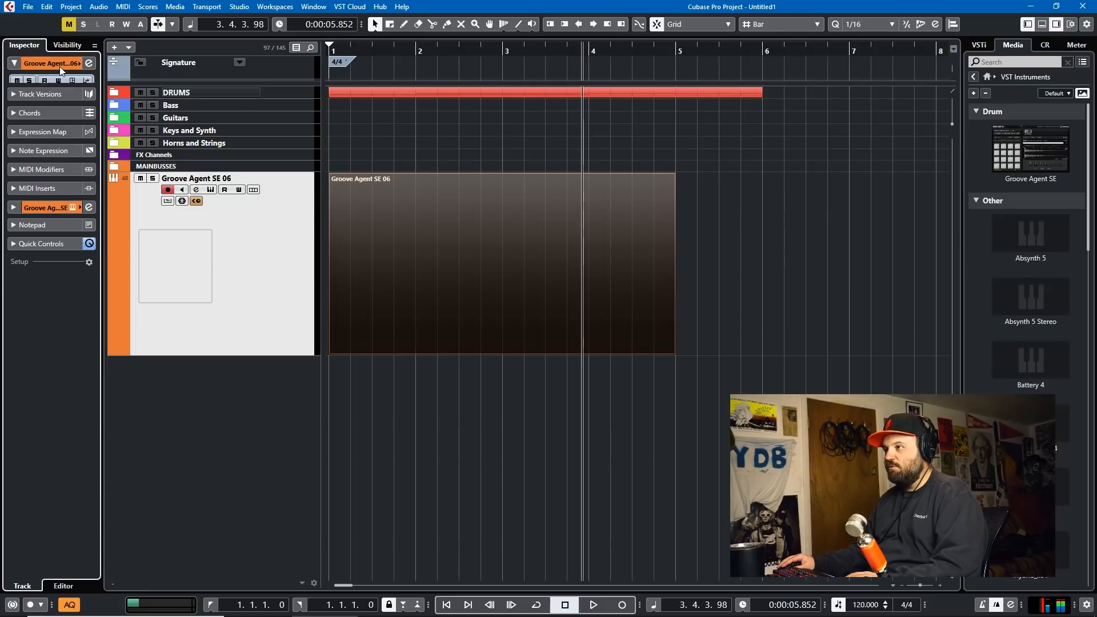
Give the track an Init The Kit SE drum map created from the instrument.
left_click(49, 205)
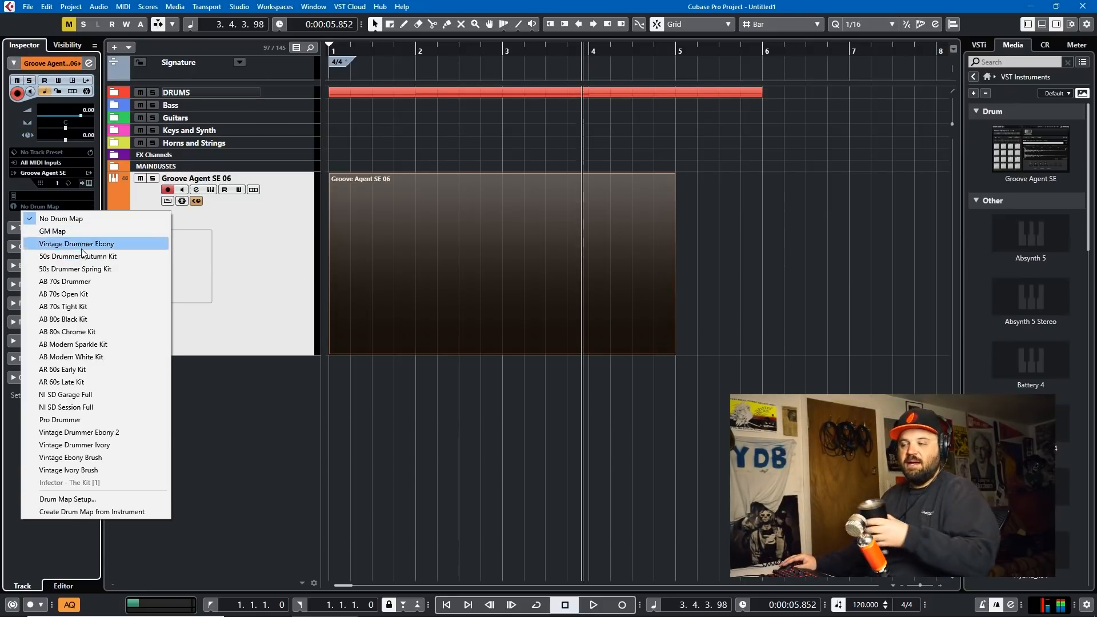
mouse_move(69, 458)
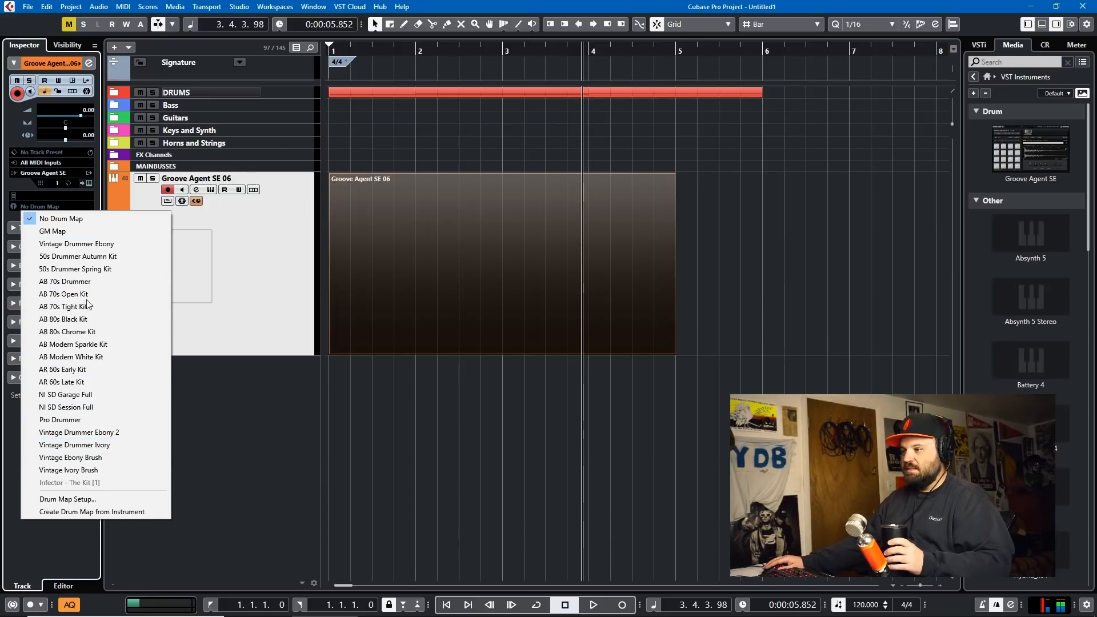
mouse_move(94, 511)
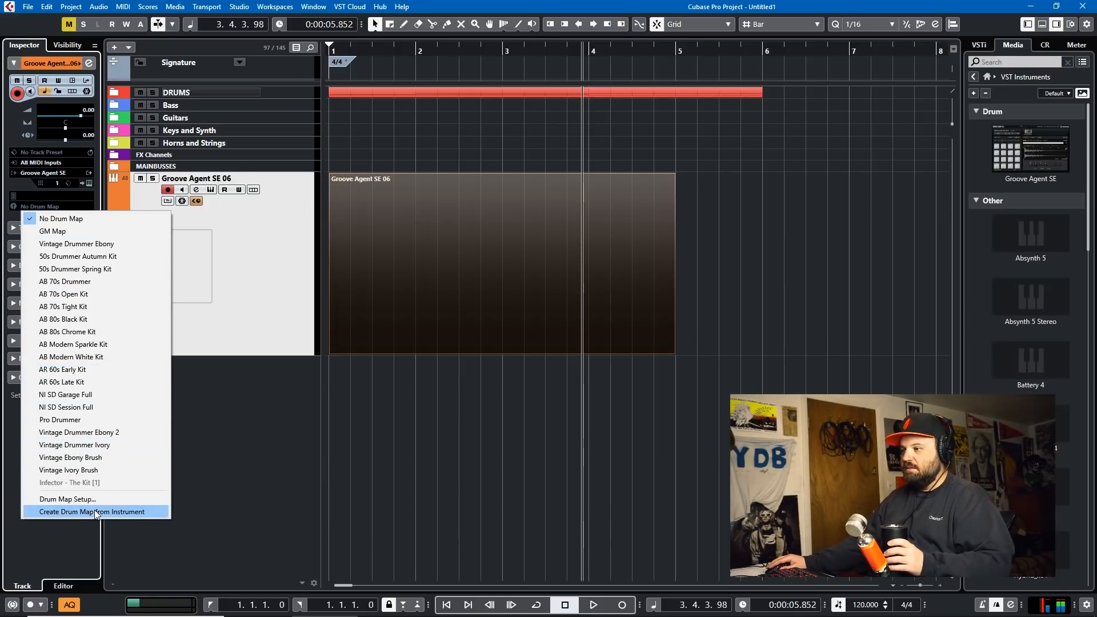
mouse_move(76, 243)
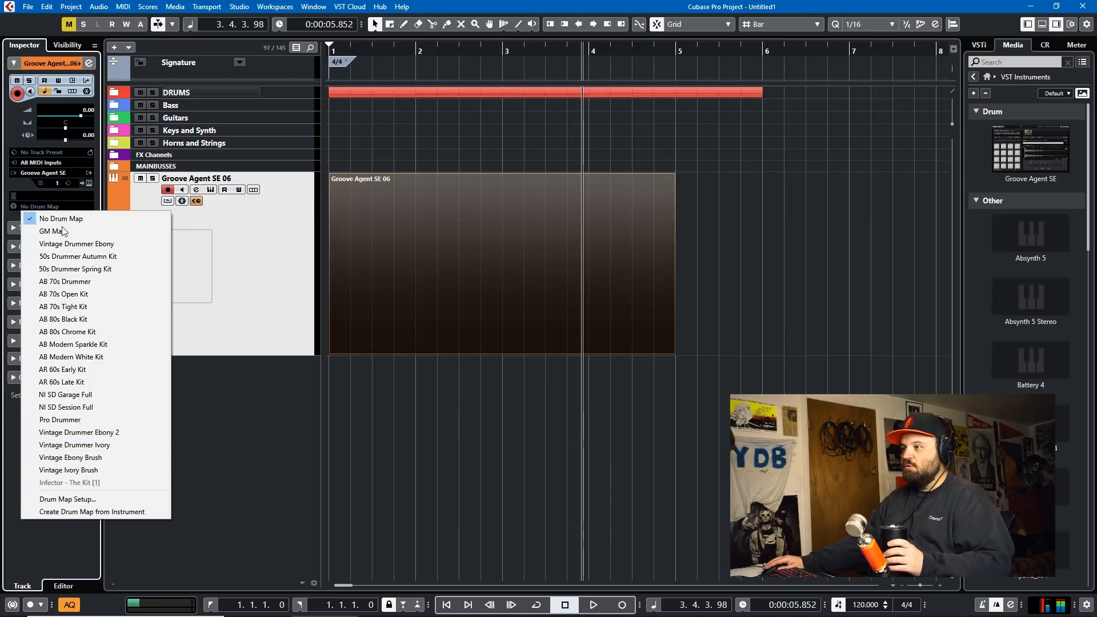
mouse_move(82, 512)
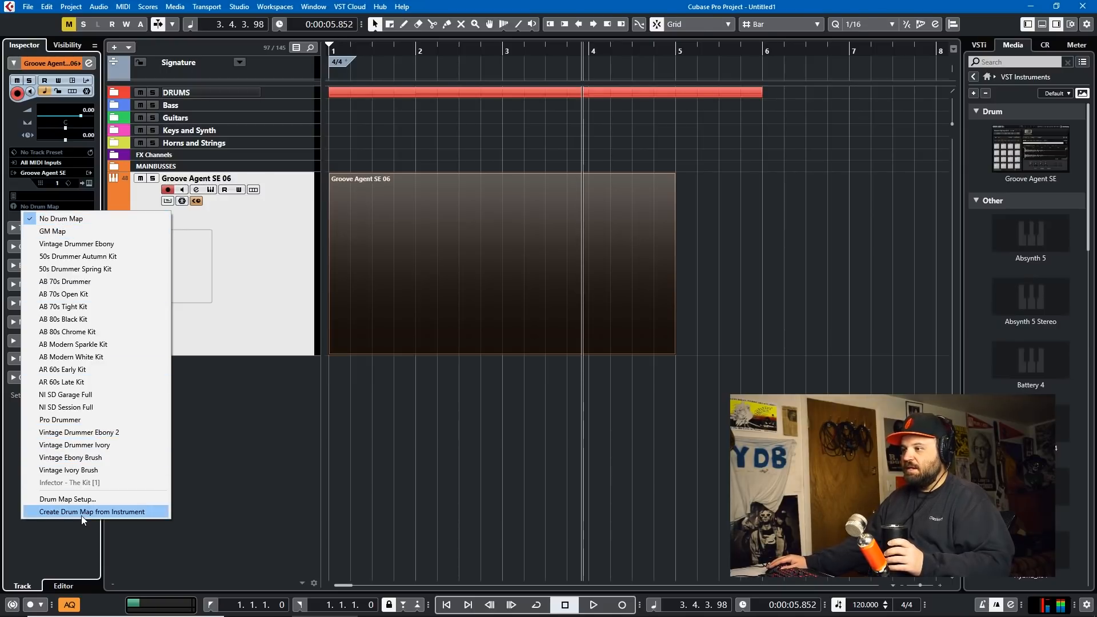
left_click(91, 511)
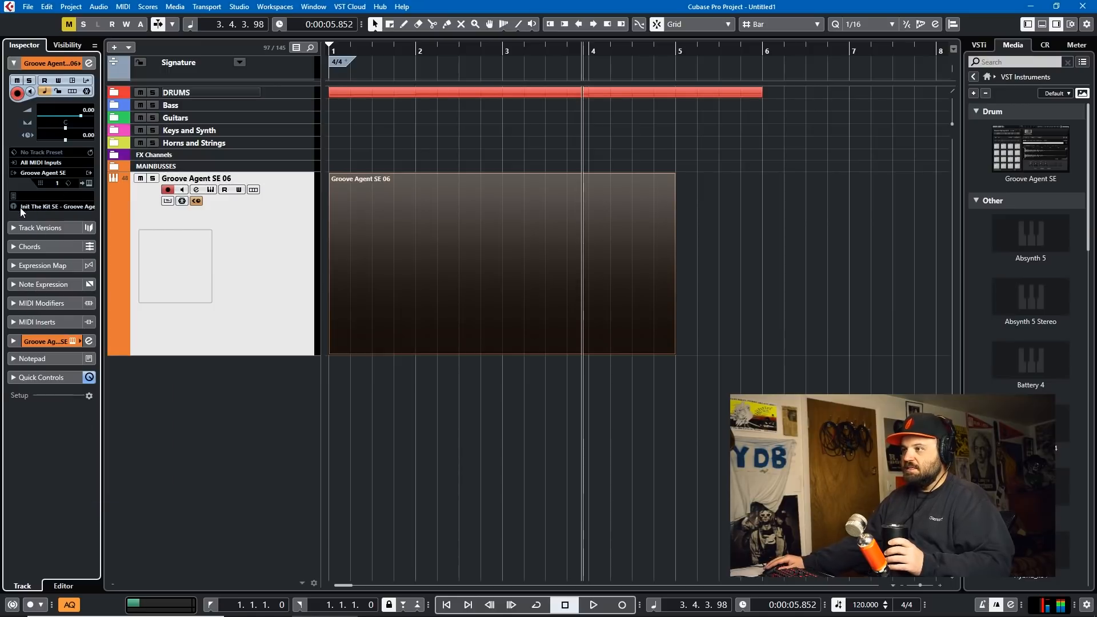
mouse_move(90, 219)
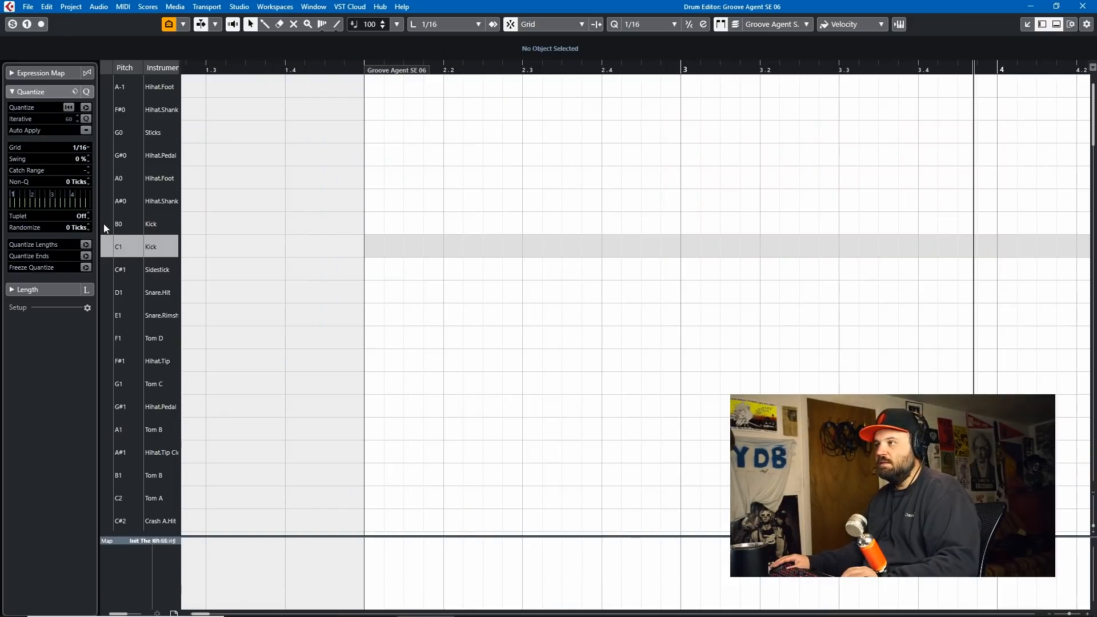
left_click(136, 268)
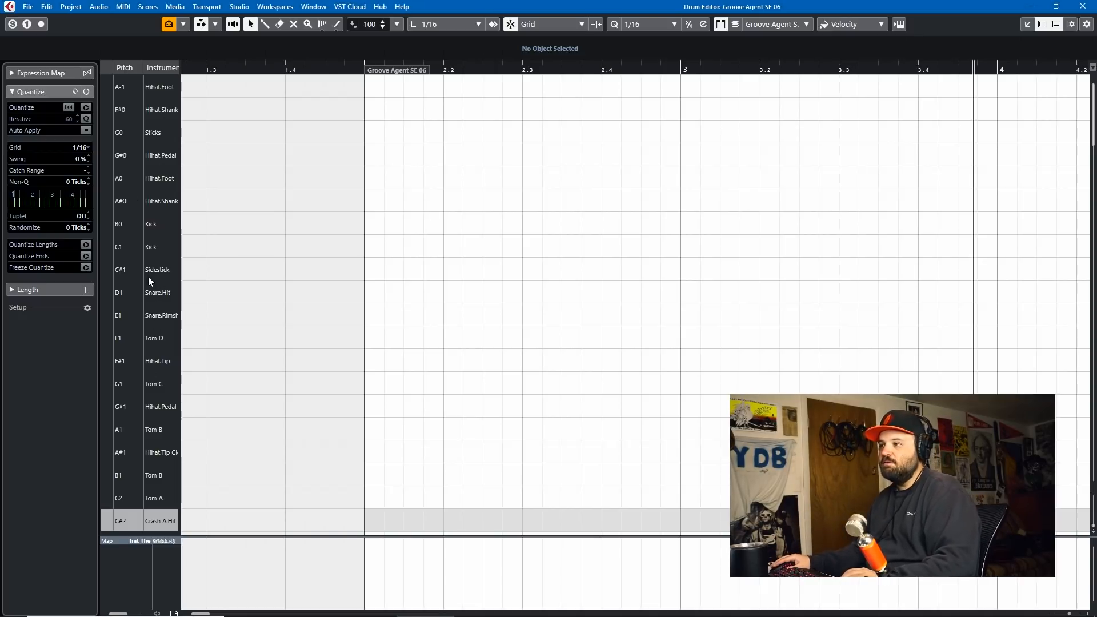
mouse_move(158, 234)
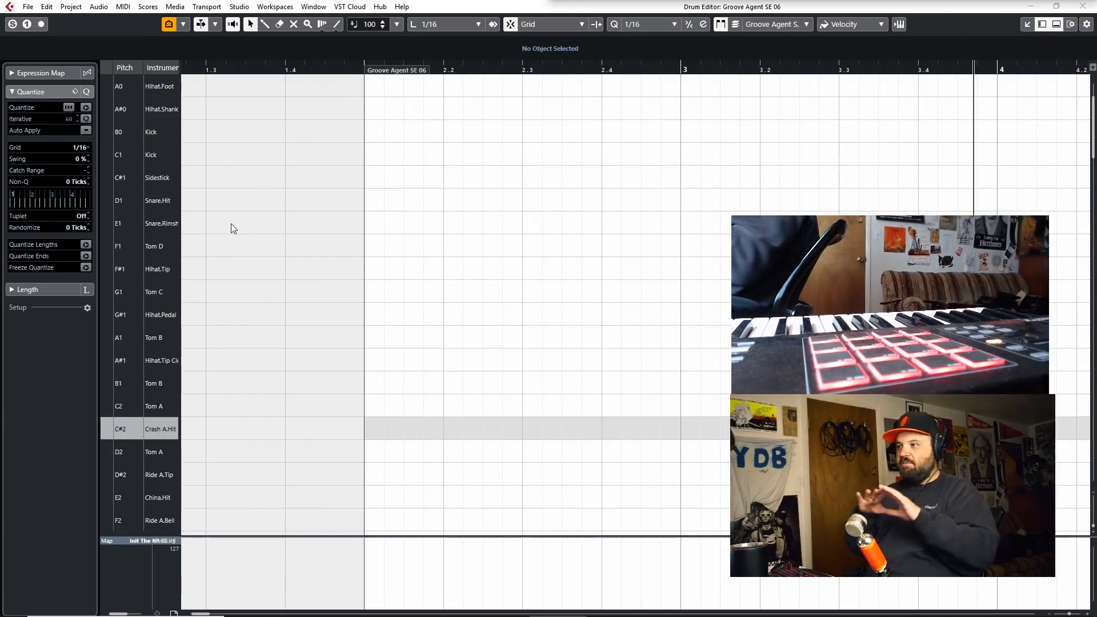
mouse_move(147, 228)
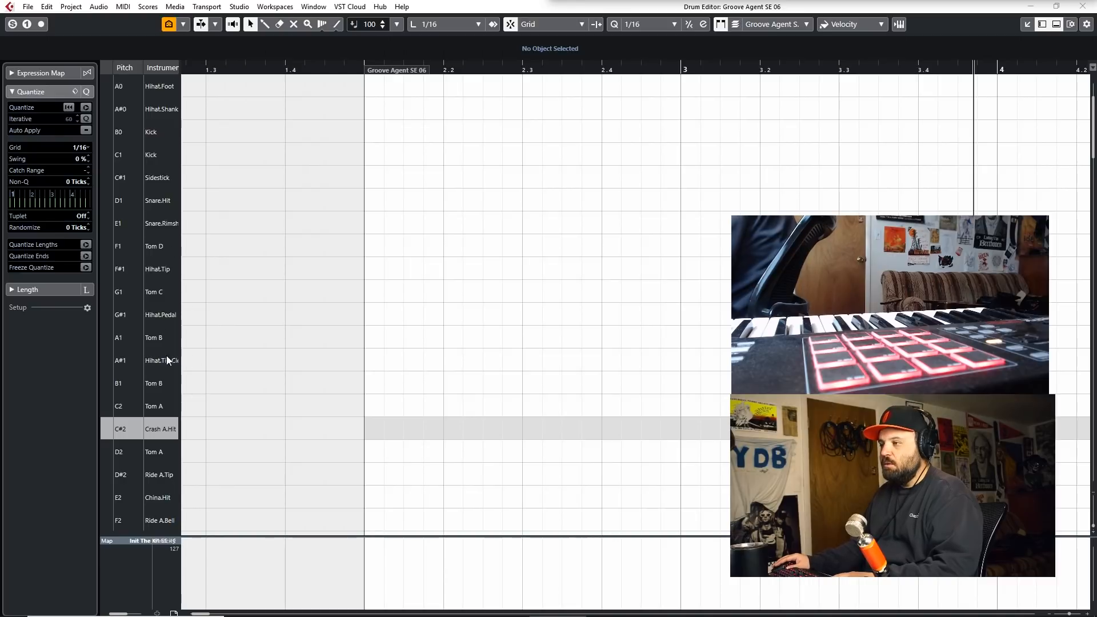
mouse_move(158, 320)
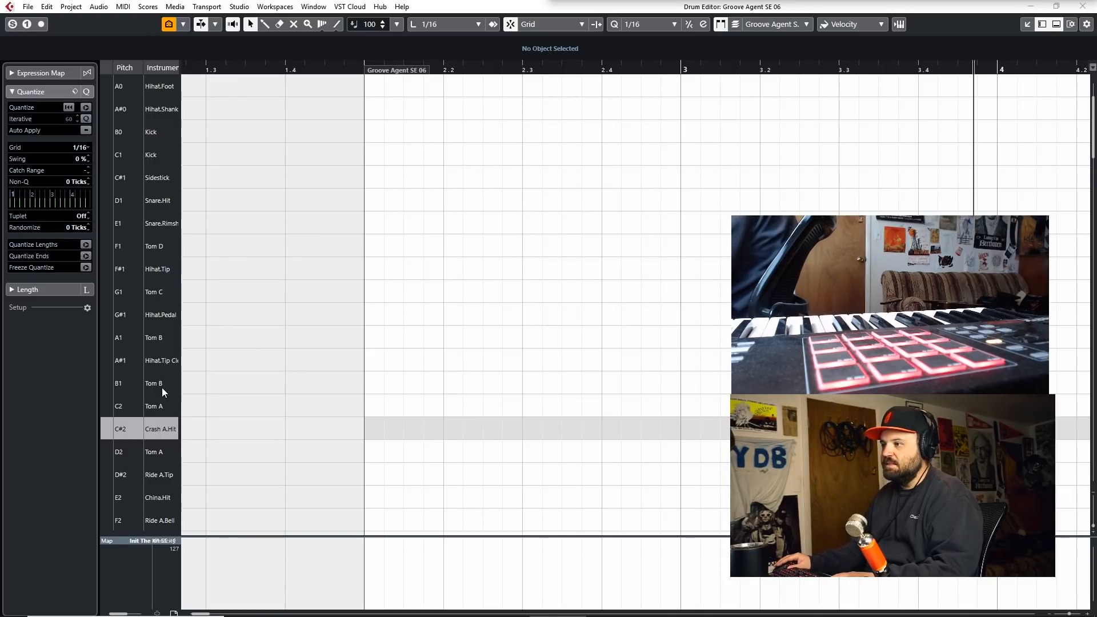
left_click(154, 337)
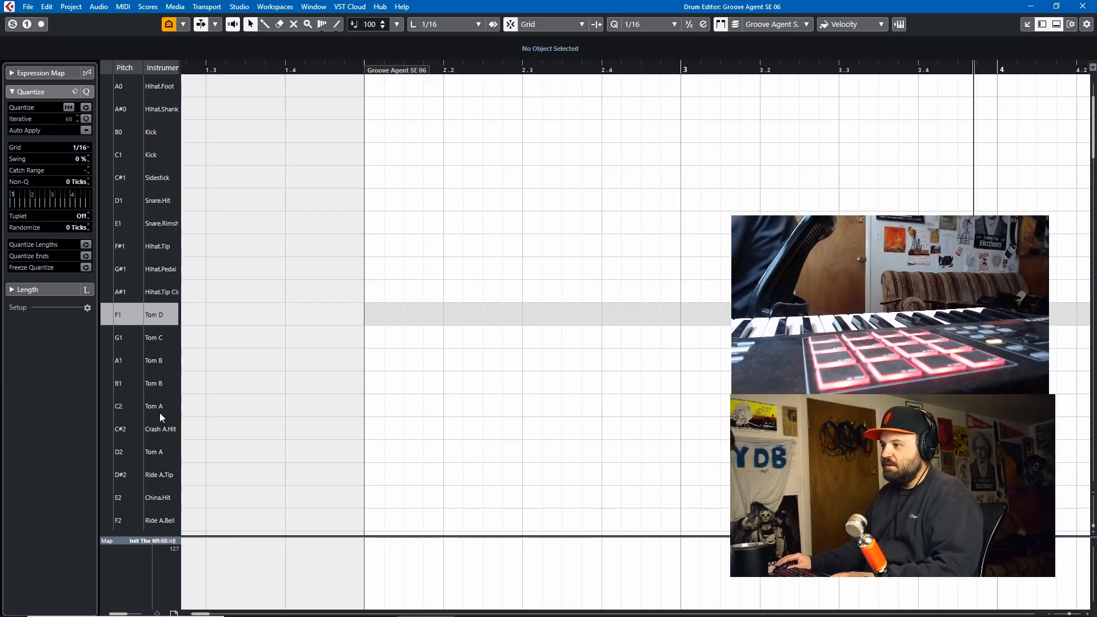
scroll("down", 3)
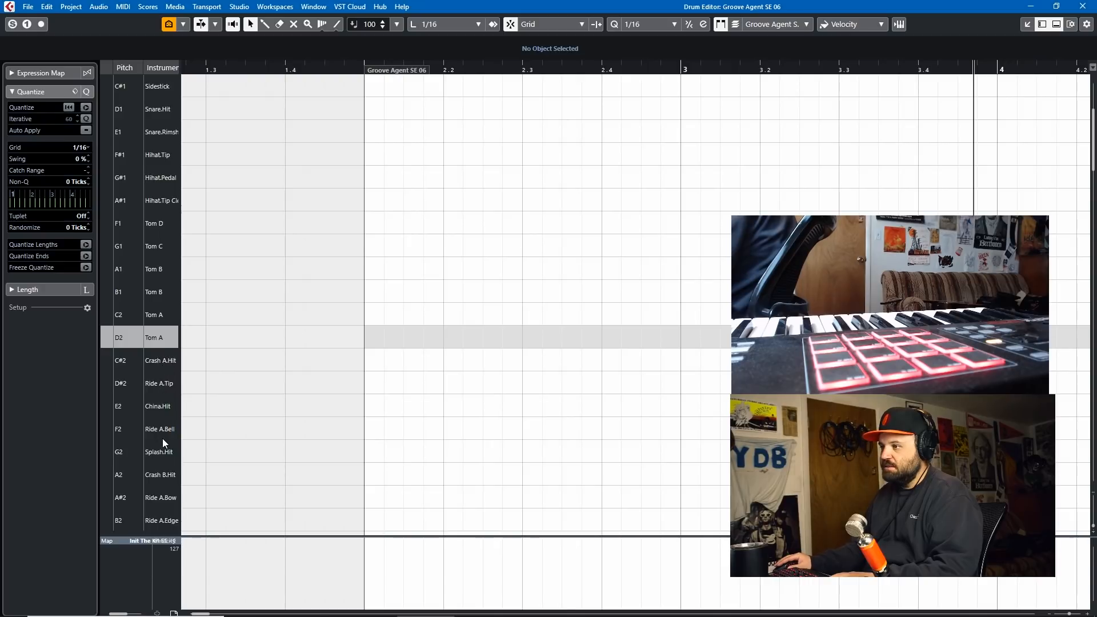
scroll("down", 3)
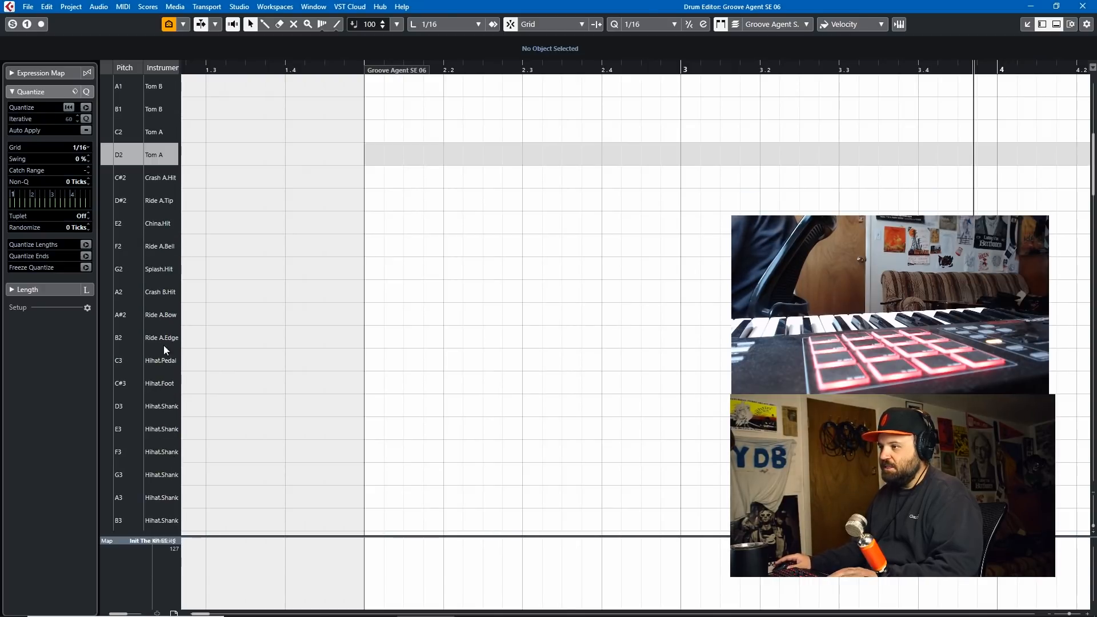
left_click(160, 361)
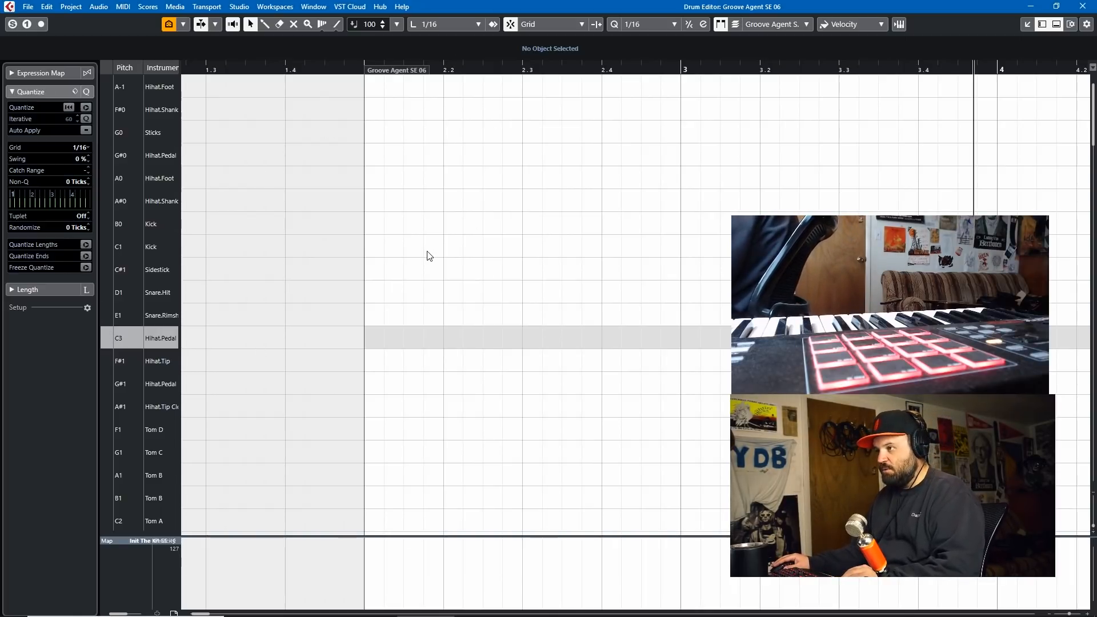
mouse_move(213, 276)
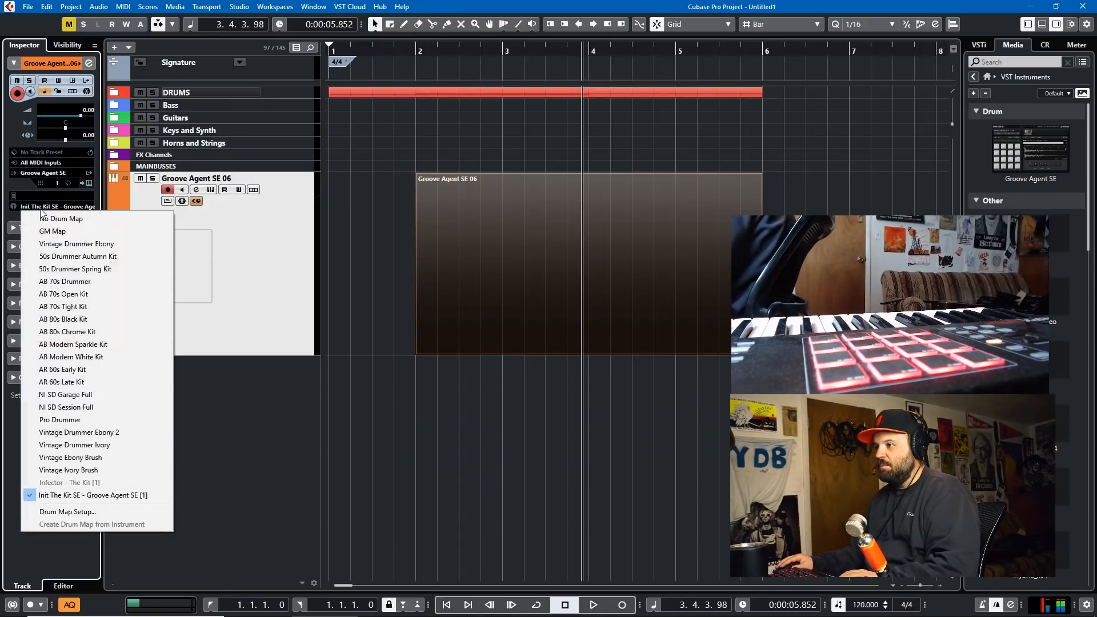
left_click(67, 511)
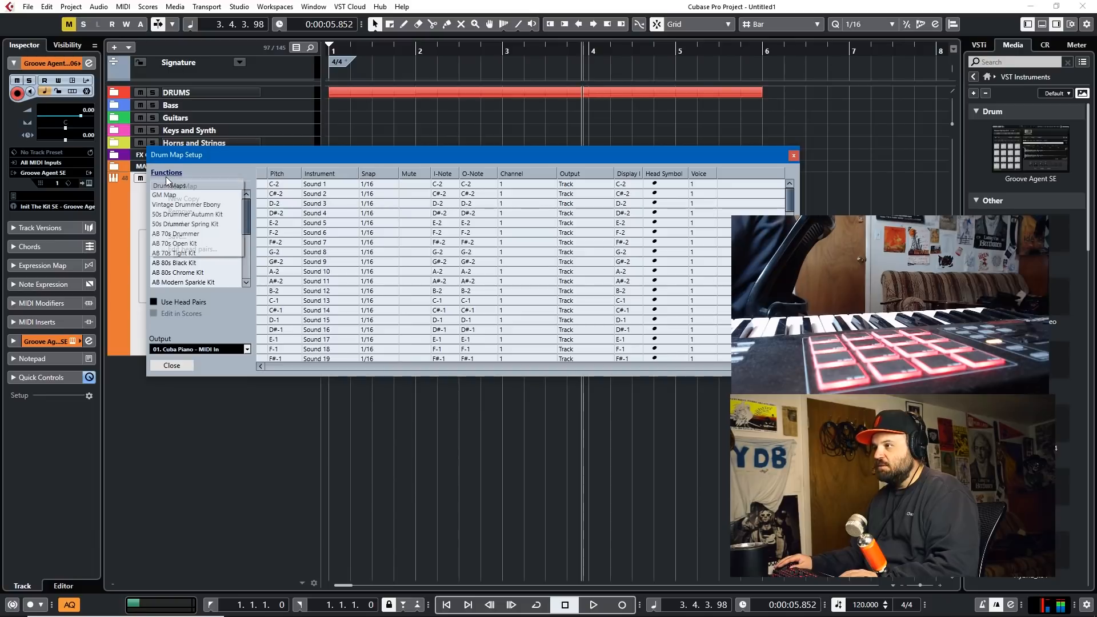
left_click(166, 172)
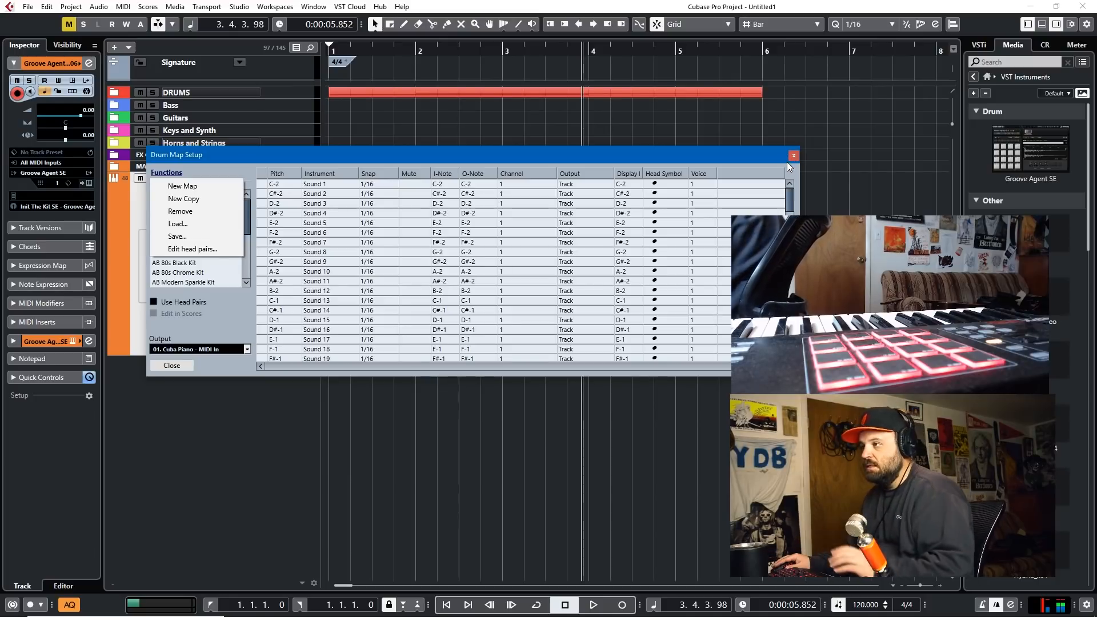
left_click(171, 365)
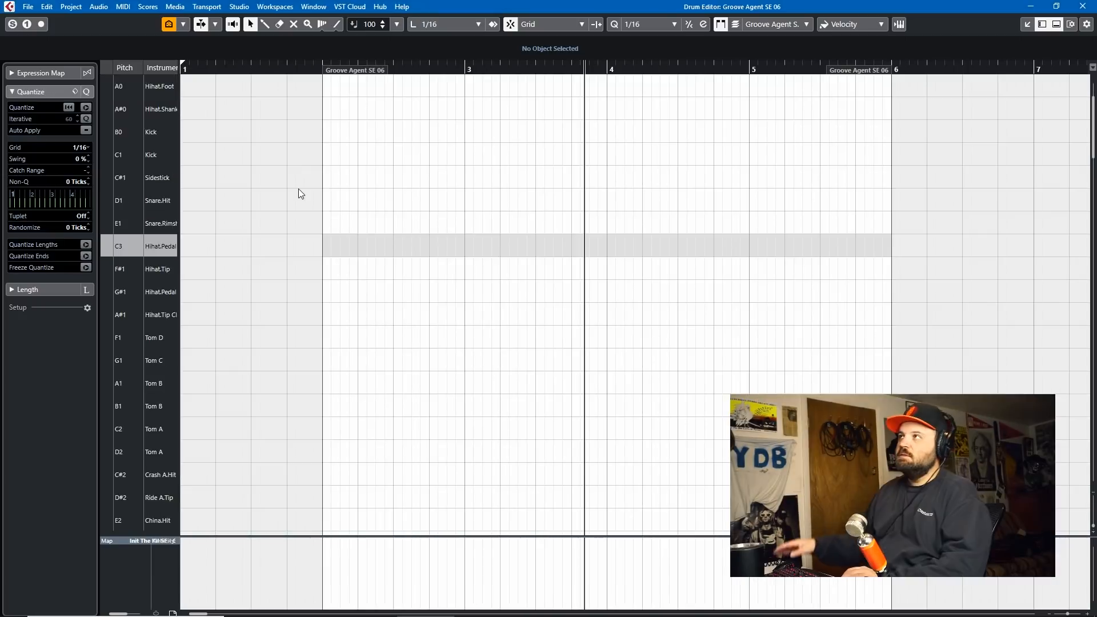
mouse_move(358, 170)
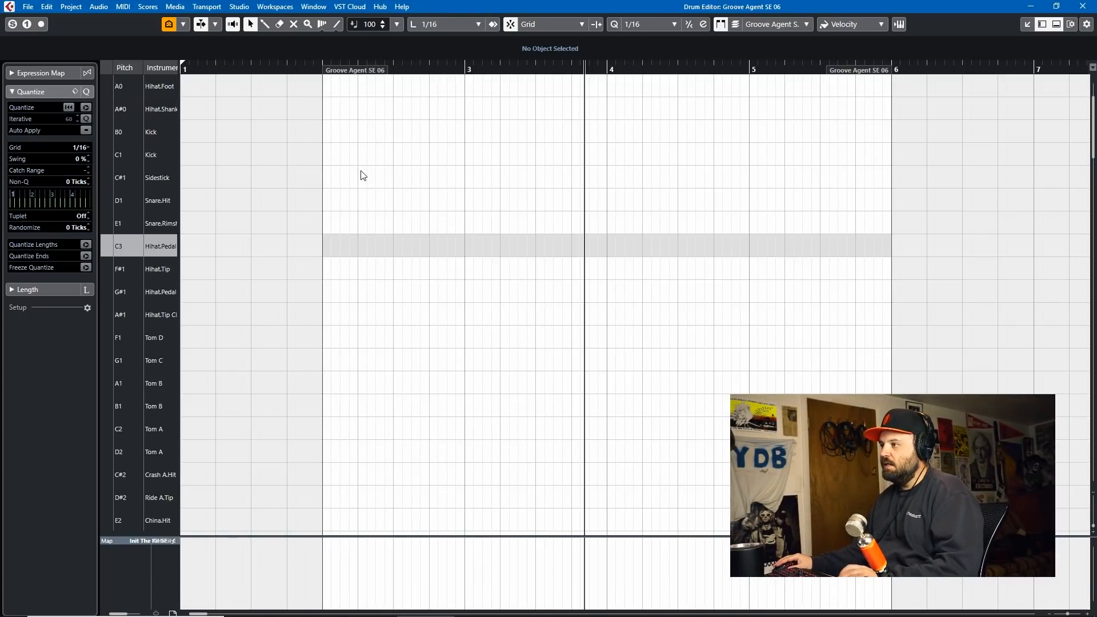
left_click(265, 24)
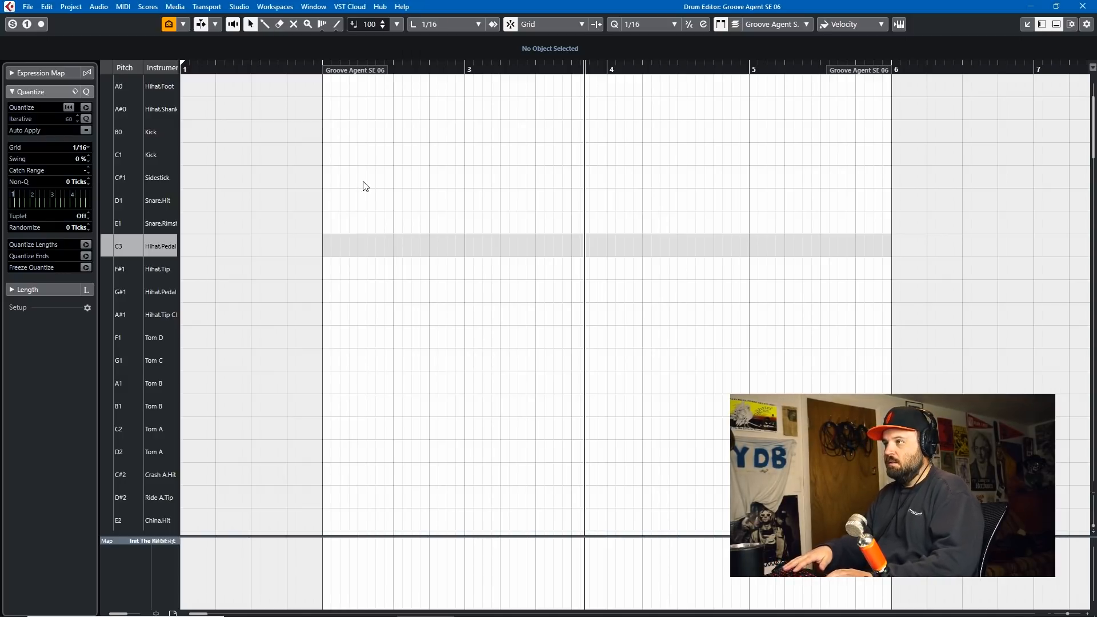
mouse_move(343, 203)
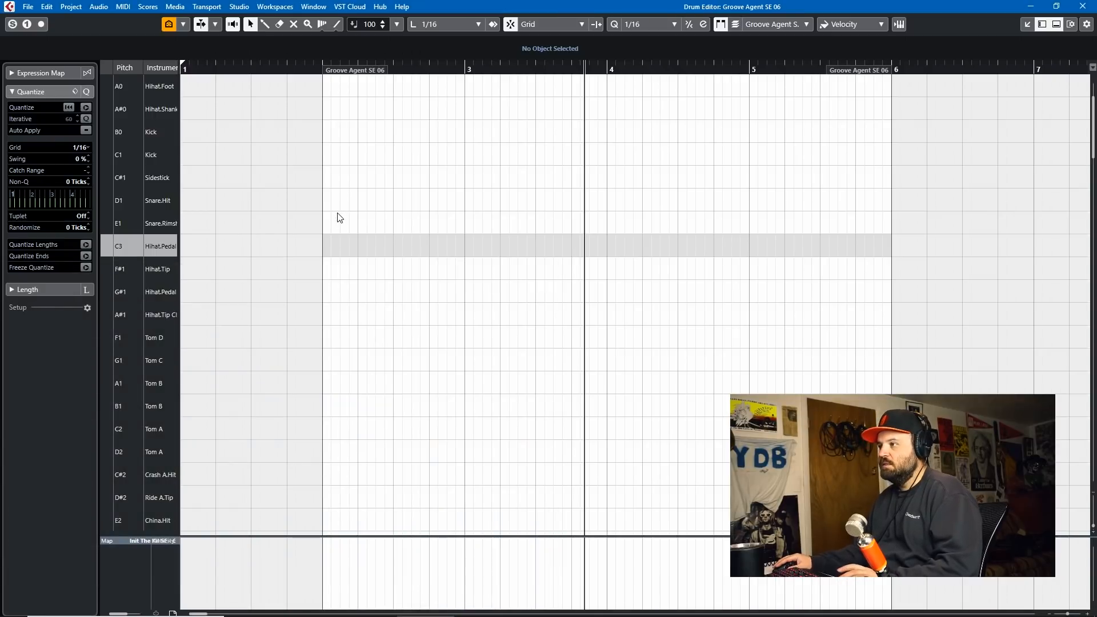
scroll("down", 3)
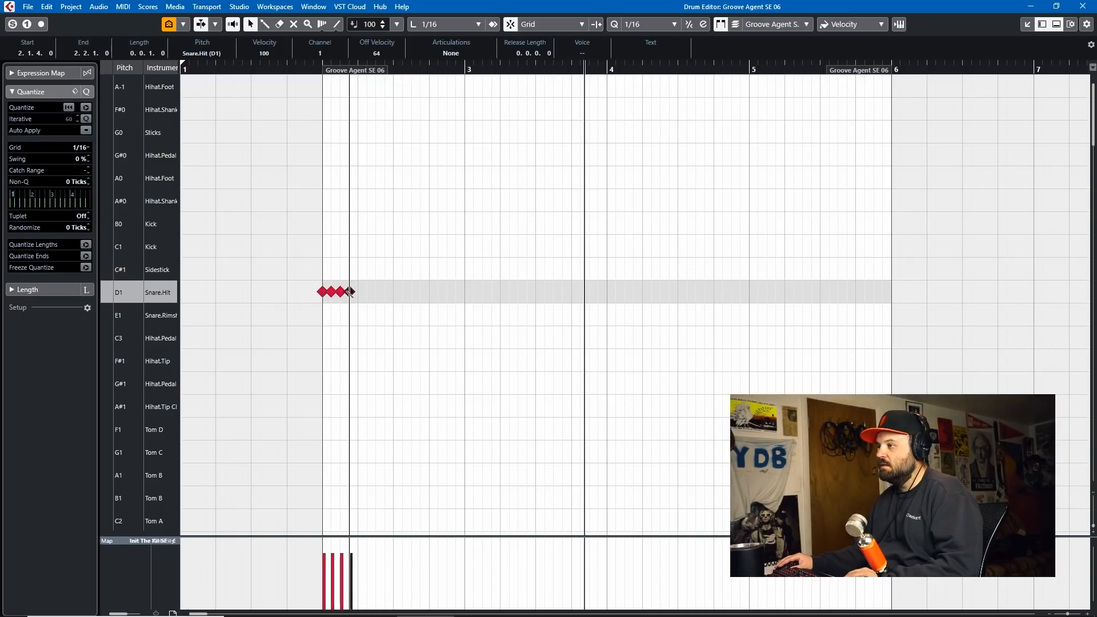
Draw the first Tom B fill hit, then kick and snare hits in bars 3–5.
scroll("down", 3)
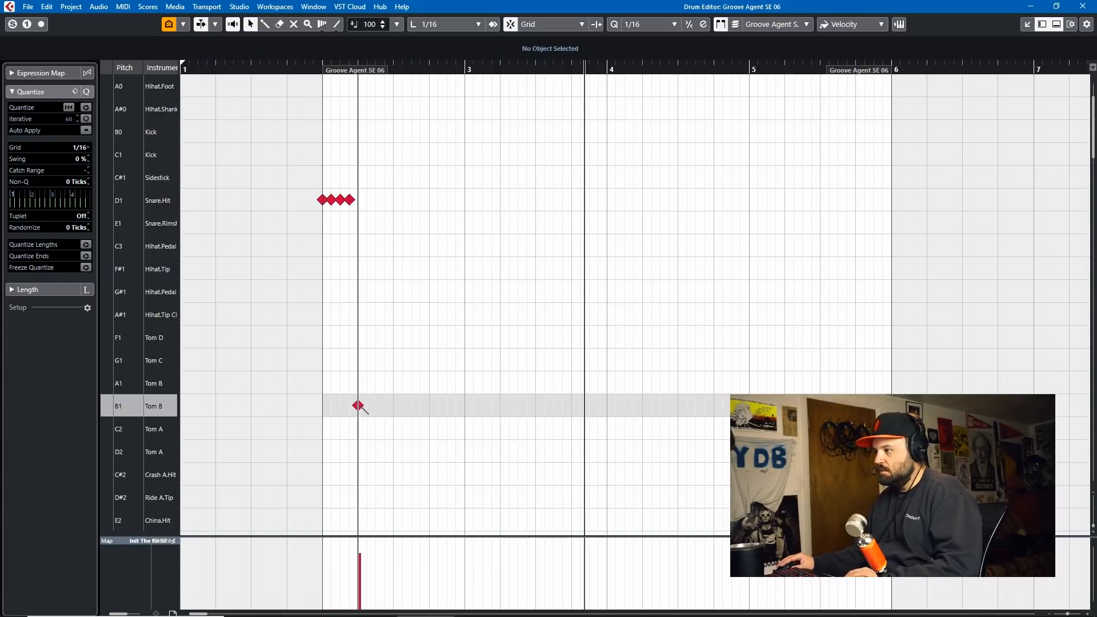
left_click(361, 405)
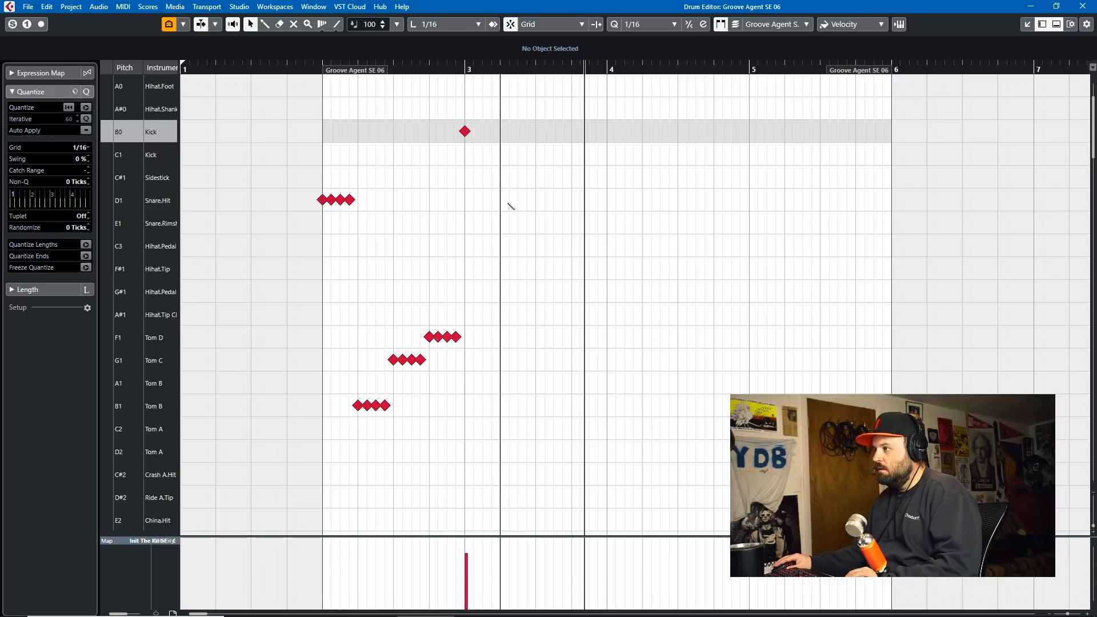
left_click(535, 131)
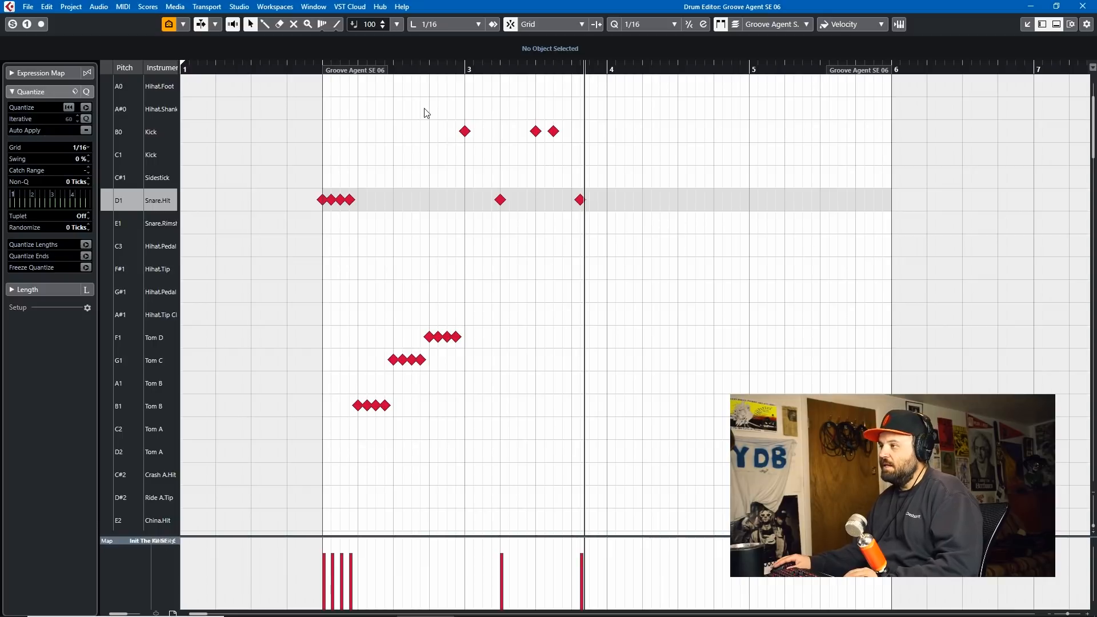
left_click(464, 131)
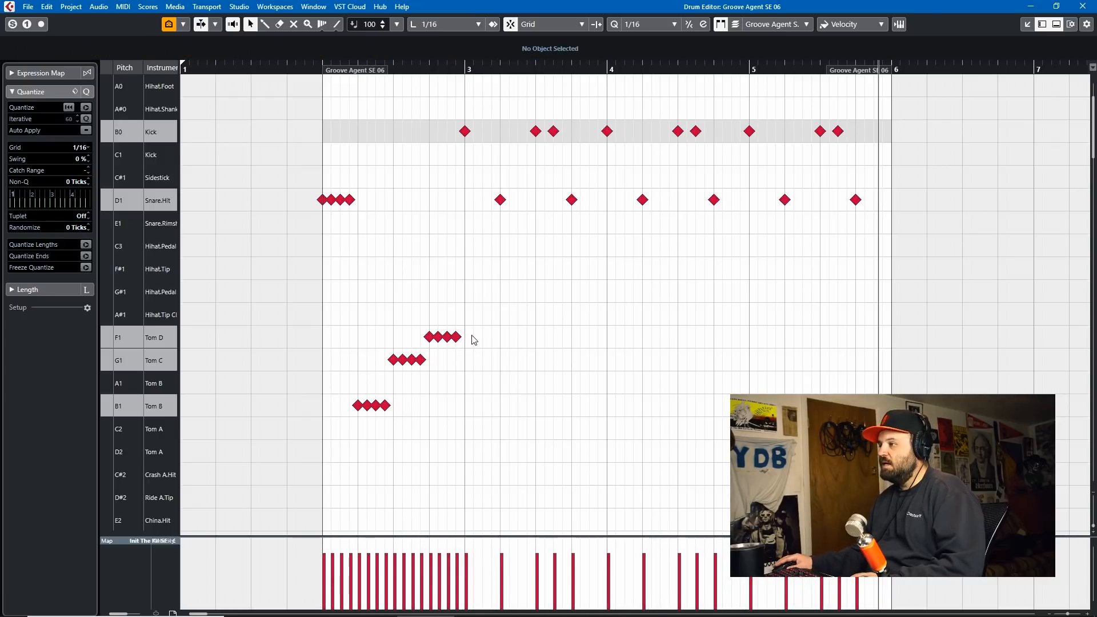
left_click(440, 337)
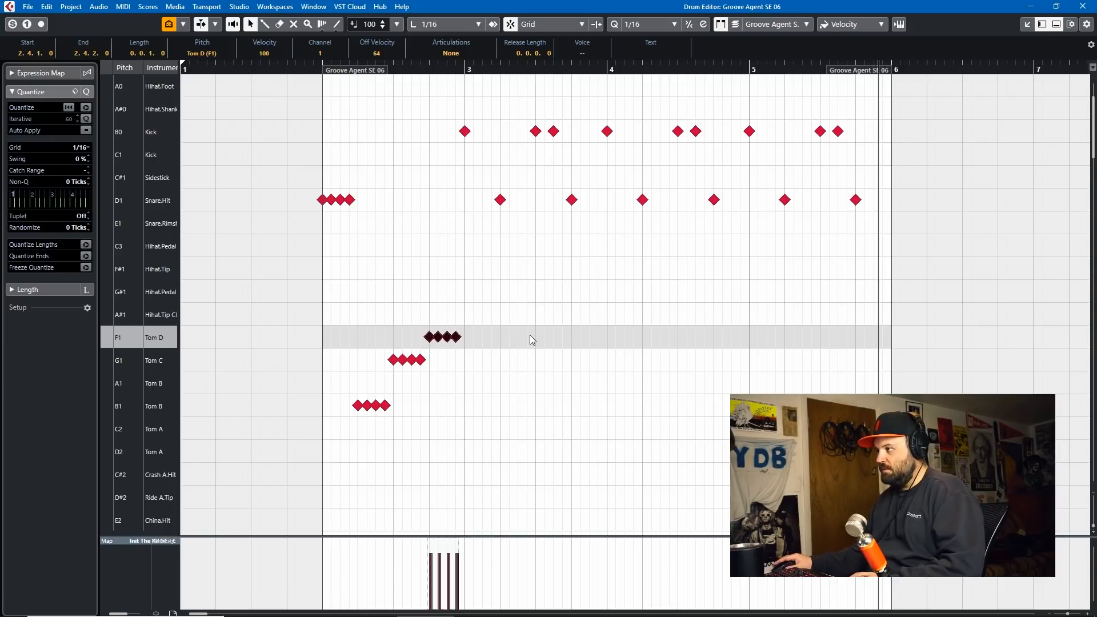
scroll("down", 3)
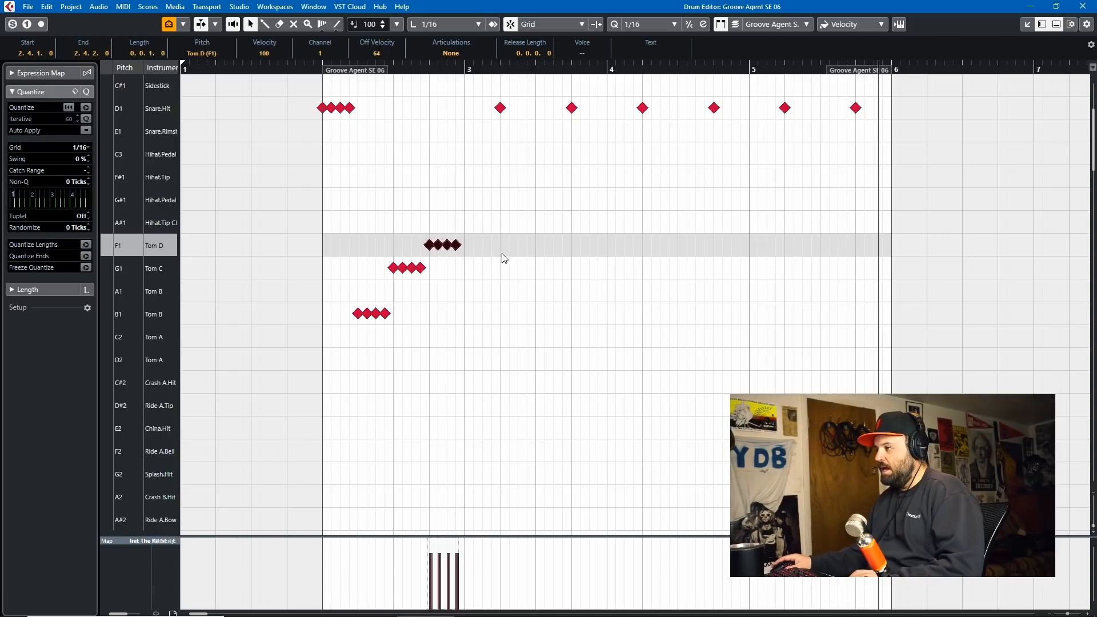
Set the quantize grid to 1/4 and add a Crash A hit on bar 3's downbeat.
left_click(651, 24)
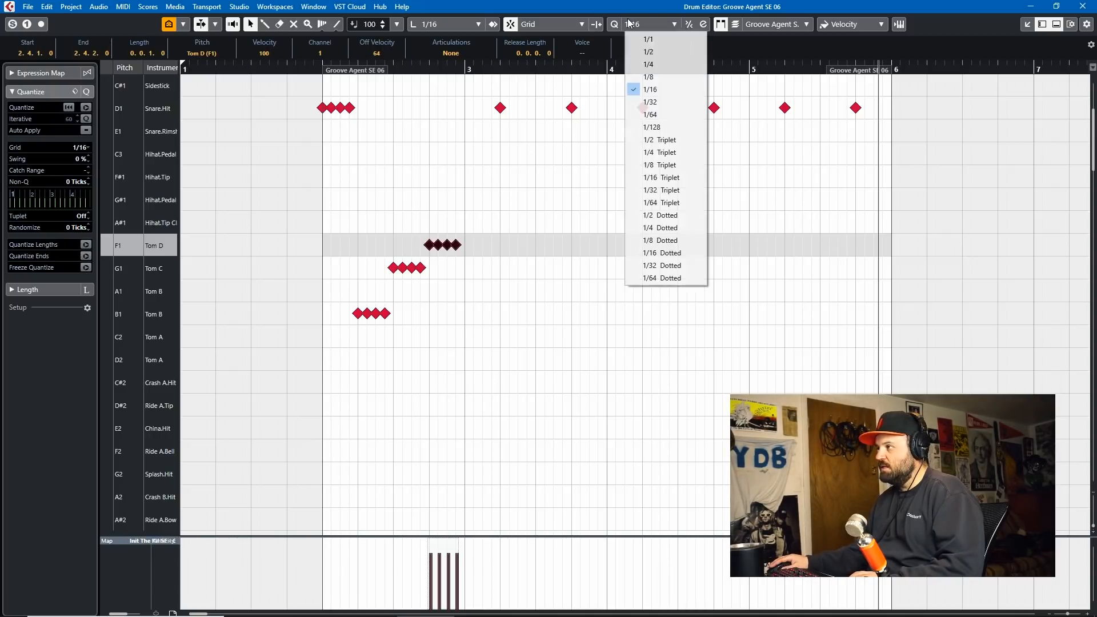
left_click(648, 63)
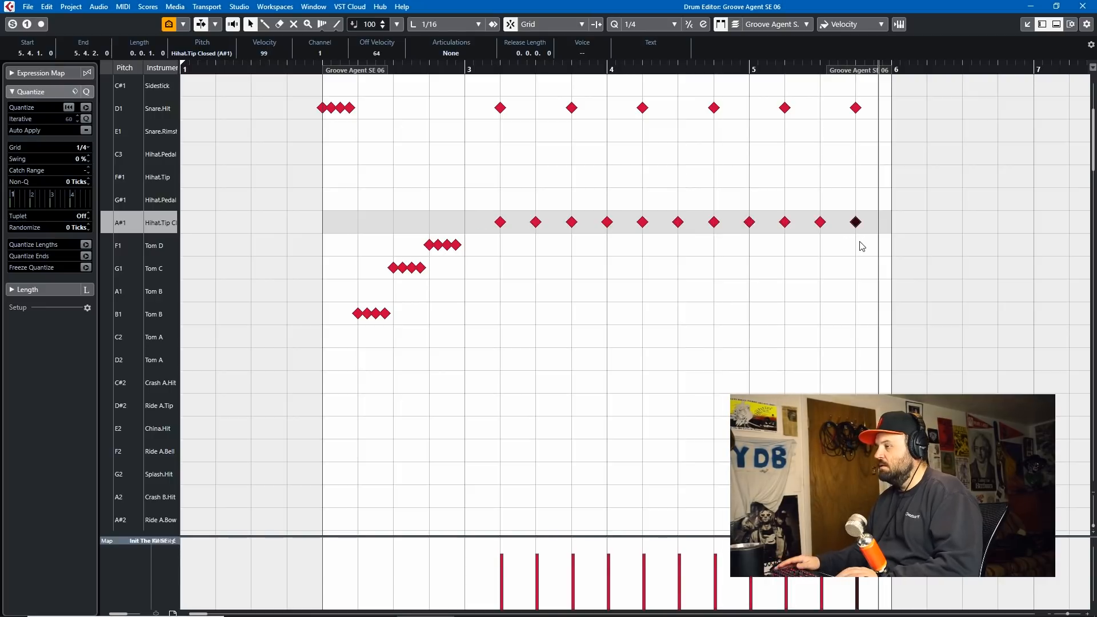
mouse_move(735, 250)
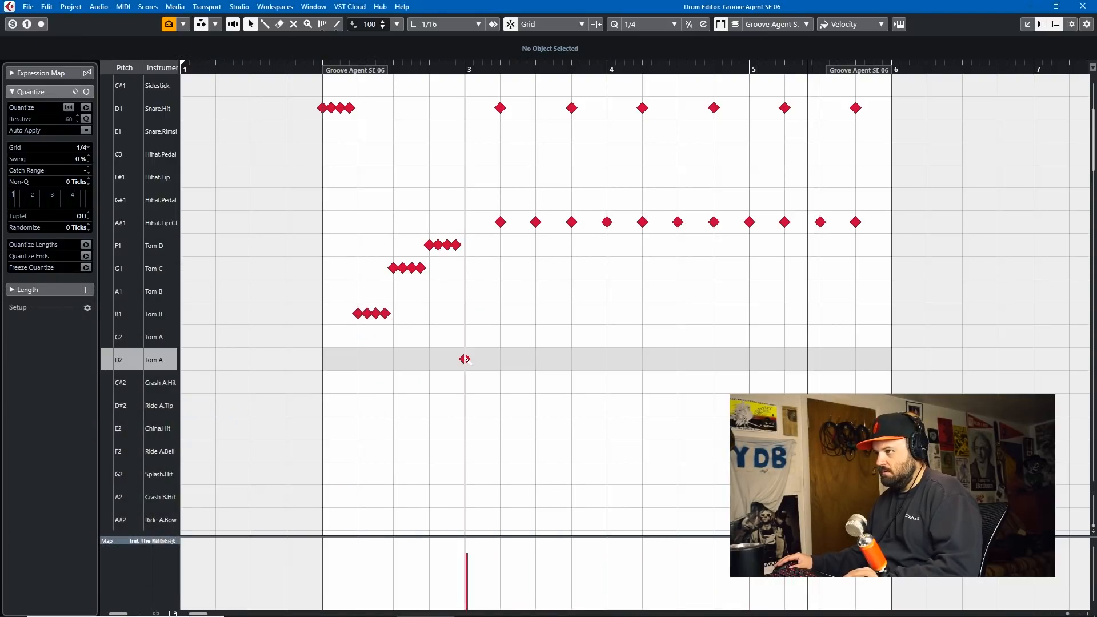
left_click(465, 359)
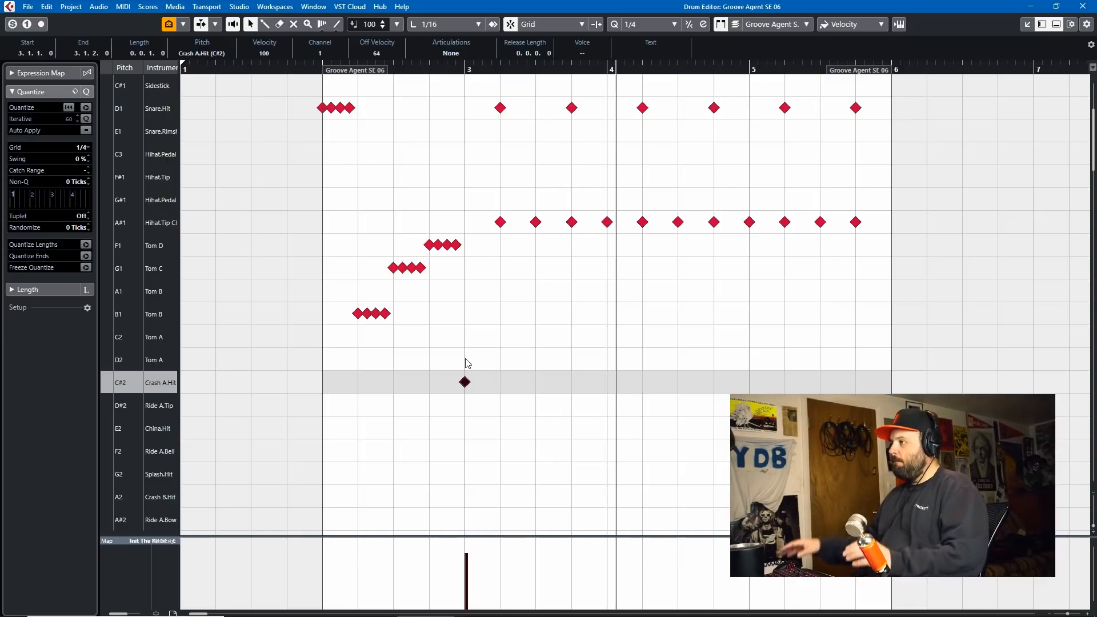
scroll("down", 3)
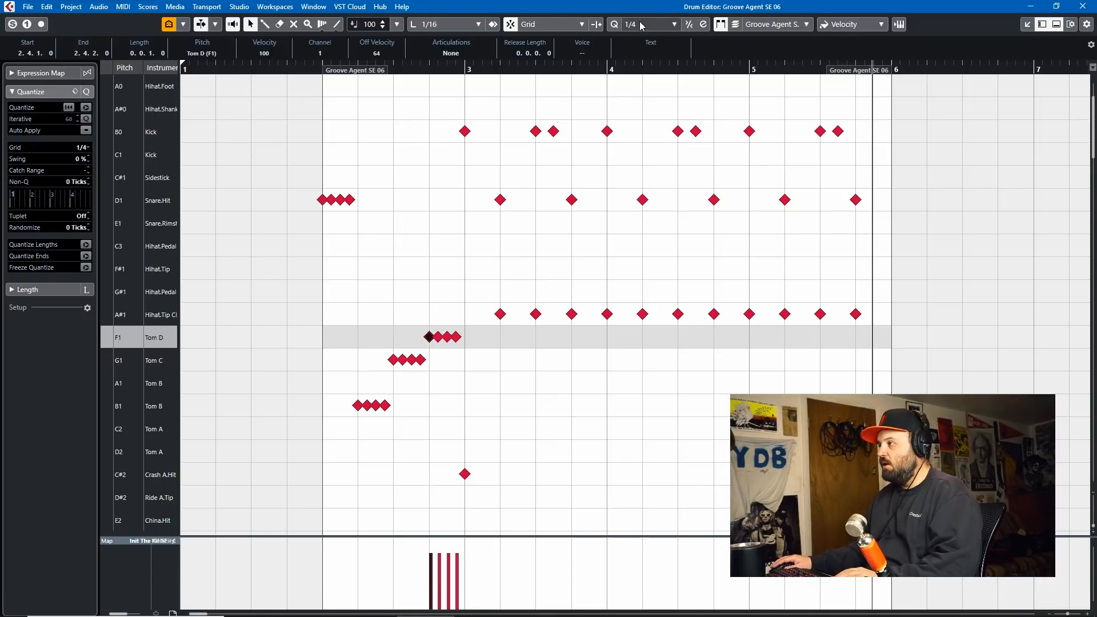
mouse_move(640, 25)
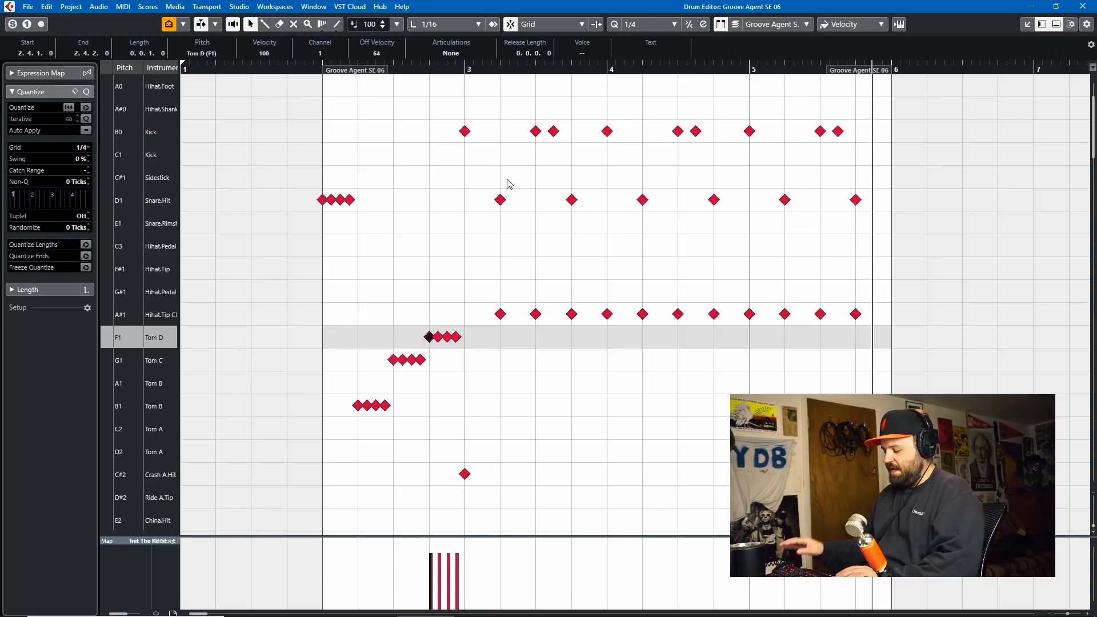
mouse_move(486, 154)
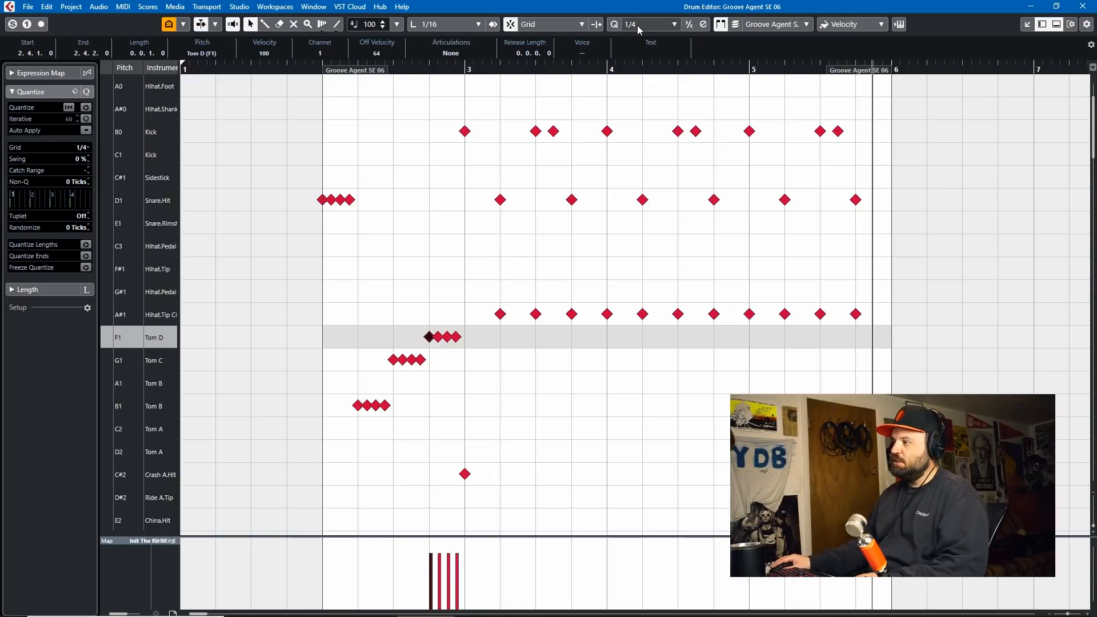
Open the quantize value list and zoom in on the drum notes.
left_click(647, 24)
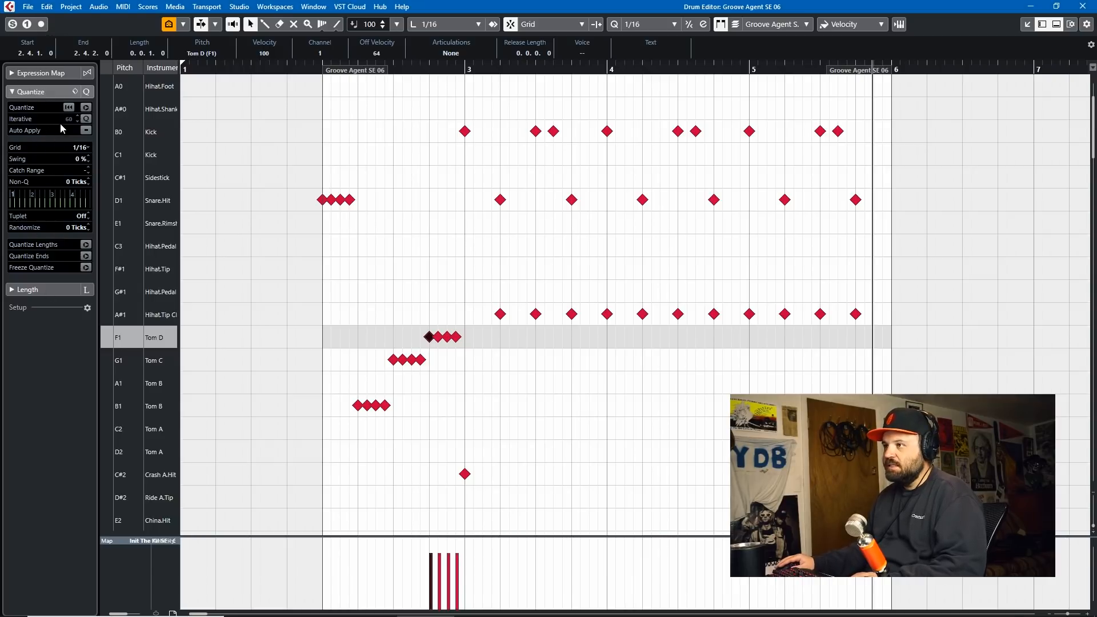
mouse_move(80, 162)
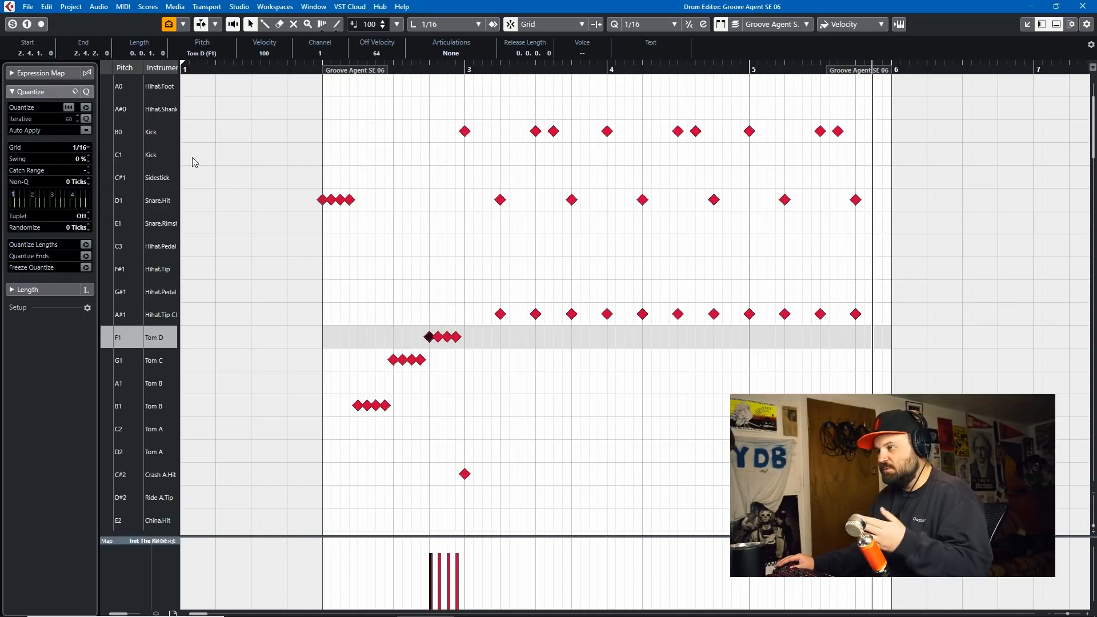
mouse_move(133, 203)
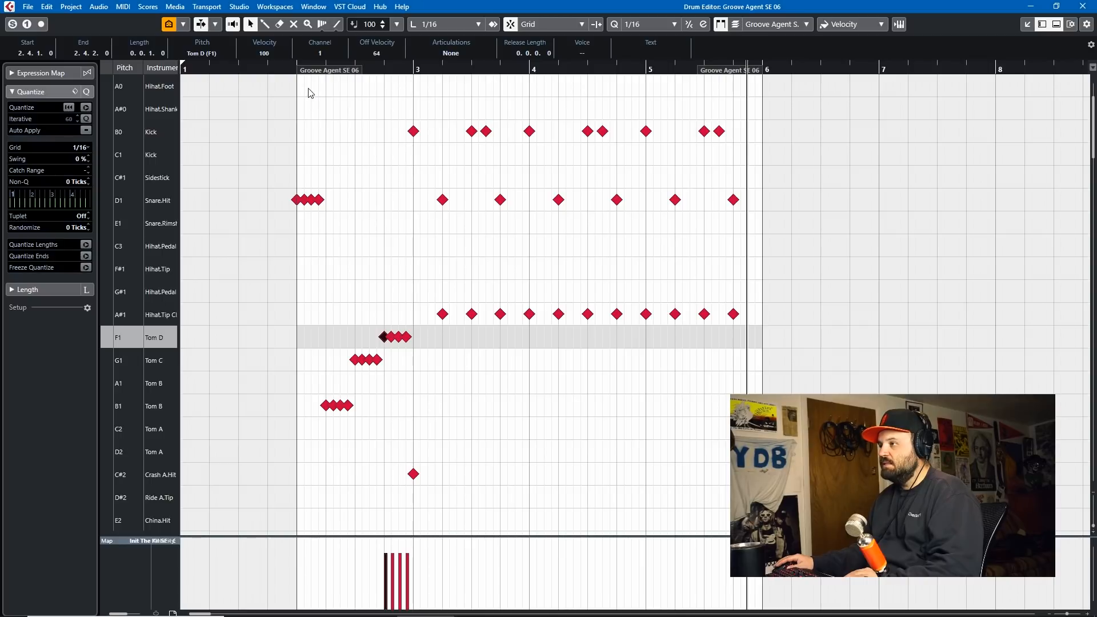
left_click_drag(309, 85, 669, 448)
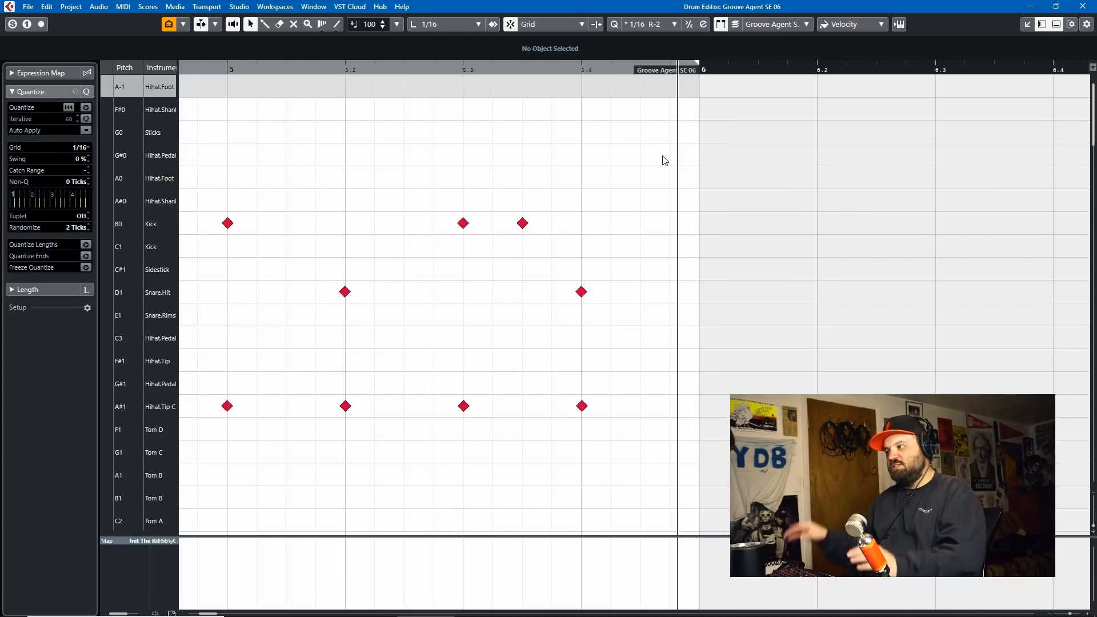
mouse_move(236, 133)
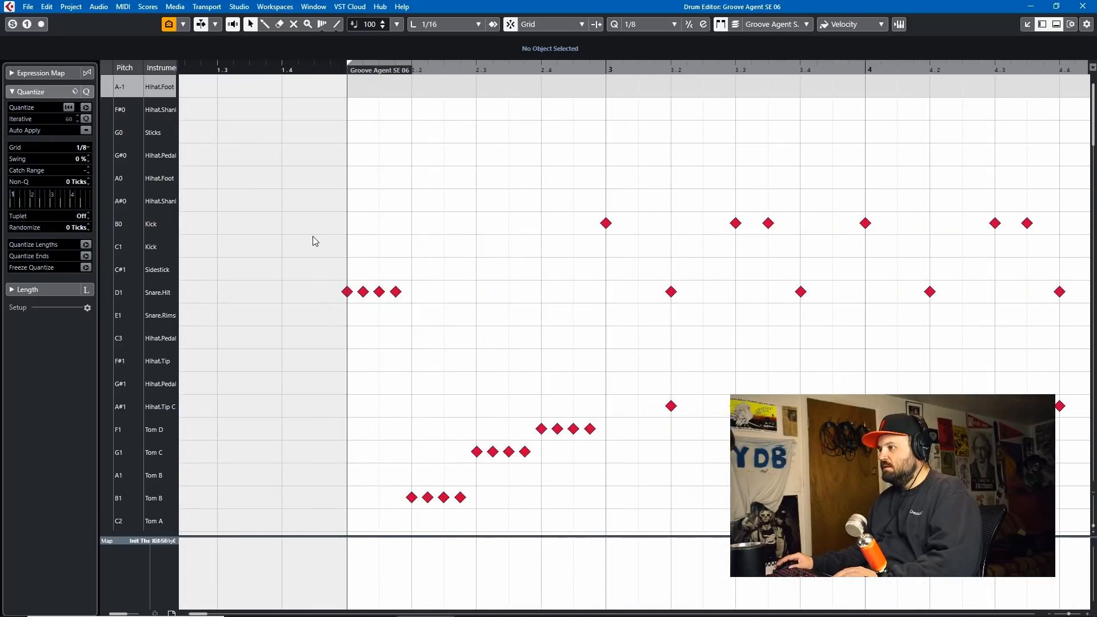
Choose 1/16 from the Quantize Presets dropdown.
left_click(648, 25)
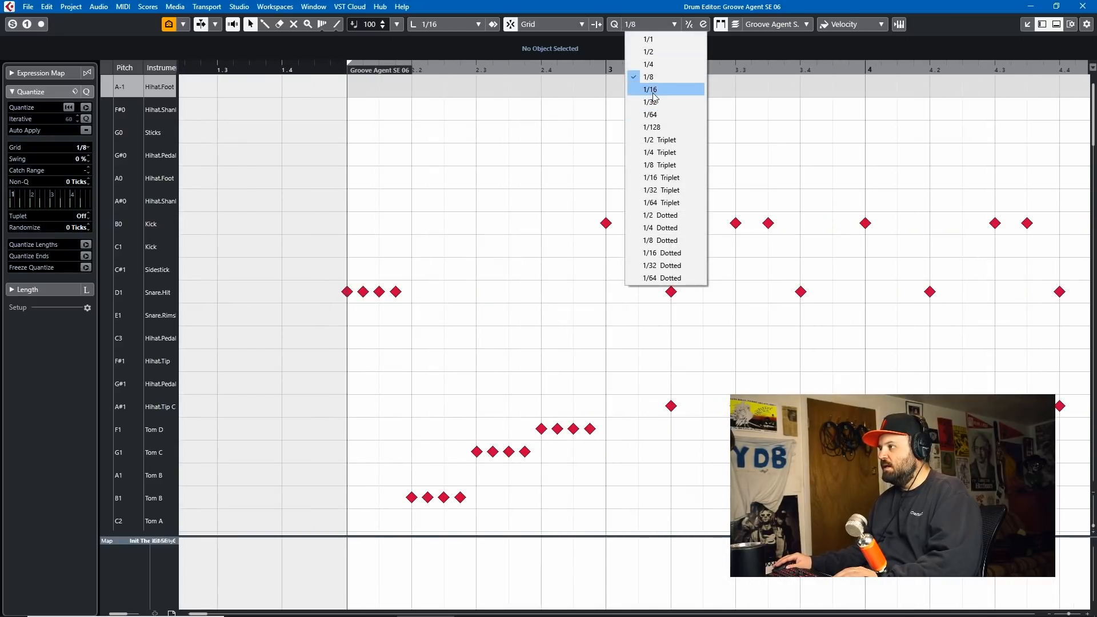
left_click(650, 90)
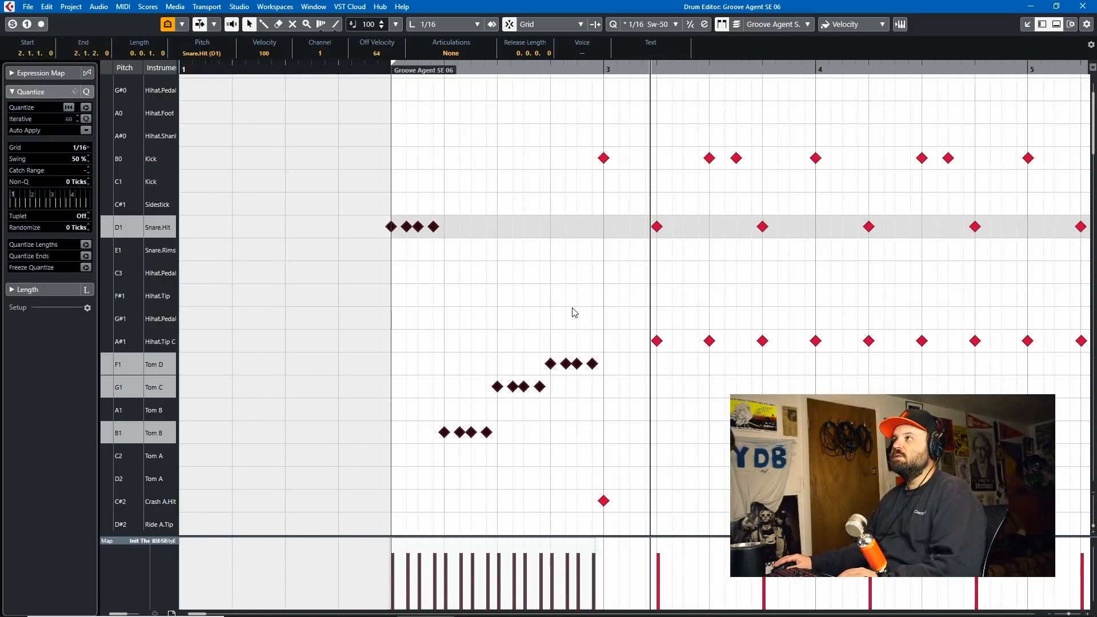
Use the MIDI functions to delete doubles and inspect closed hi-hat notes at velocity 99.
scroll("down", 3)
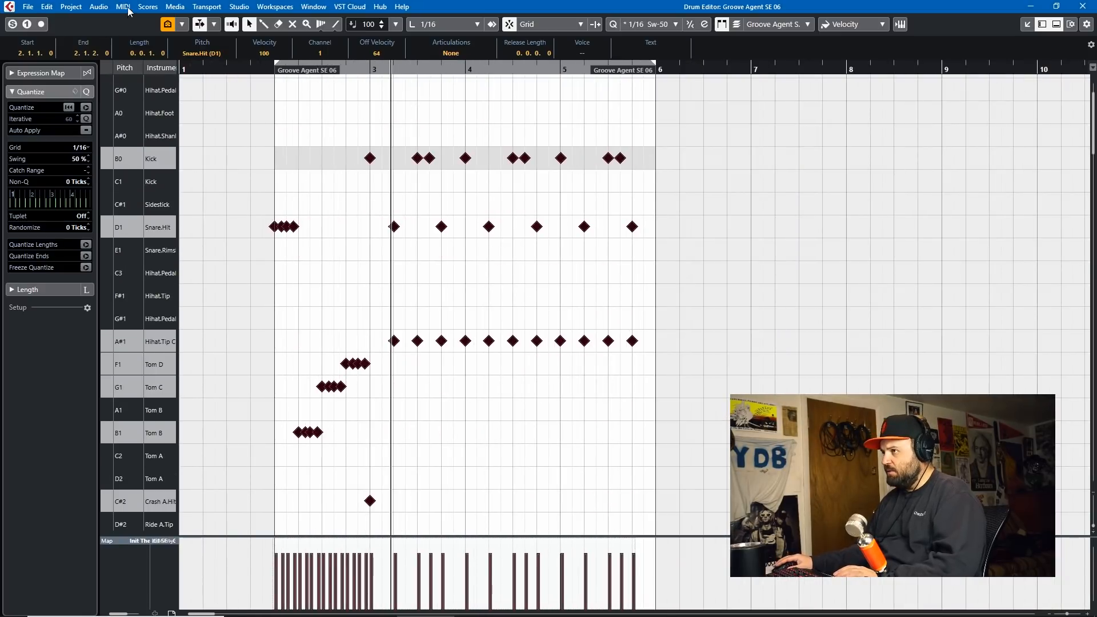
left_click(123, 6)
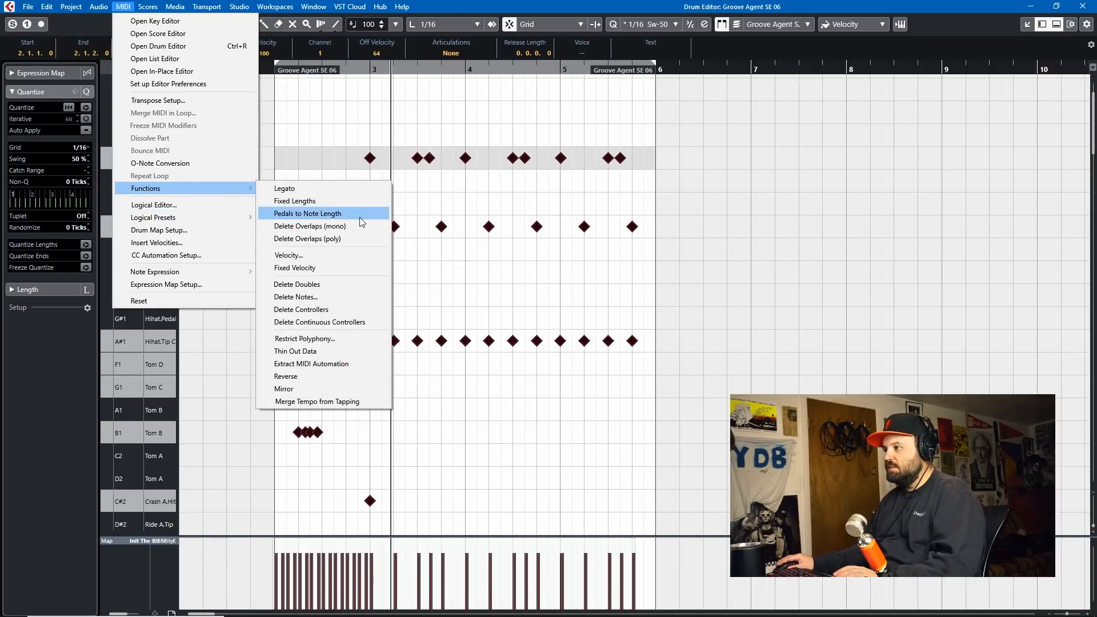
mouse_move(458, 503)
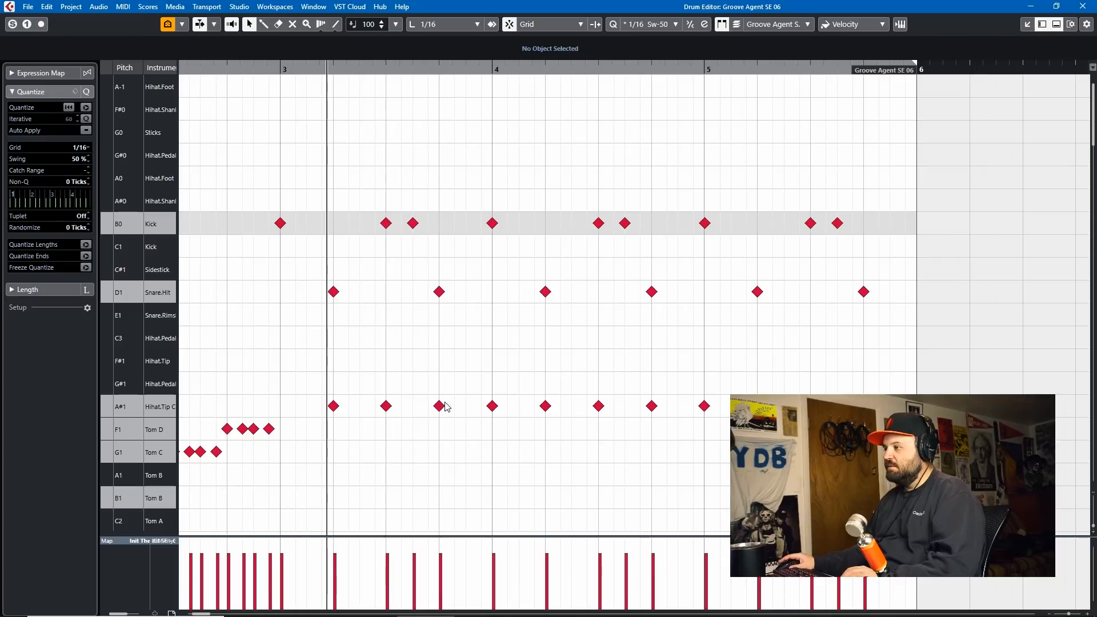
left_click(439, 383)
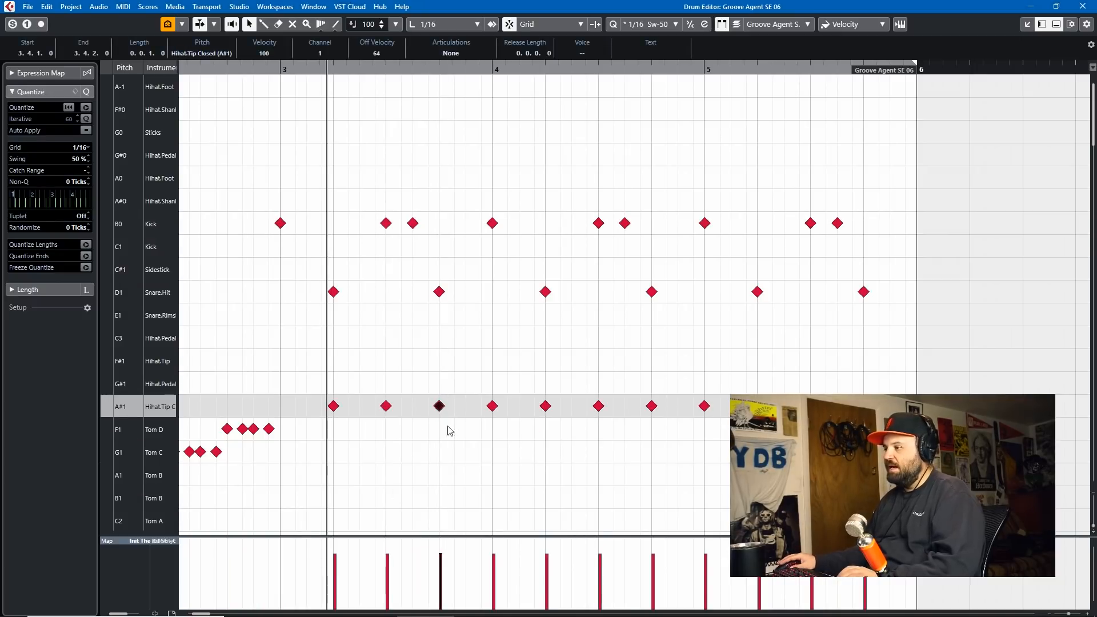
left_click(438, 406)
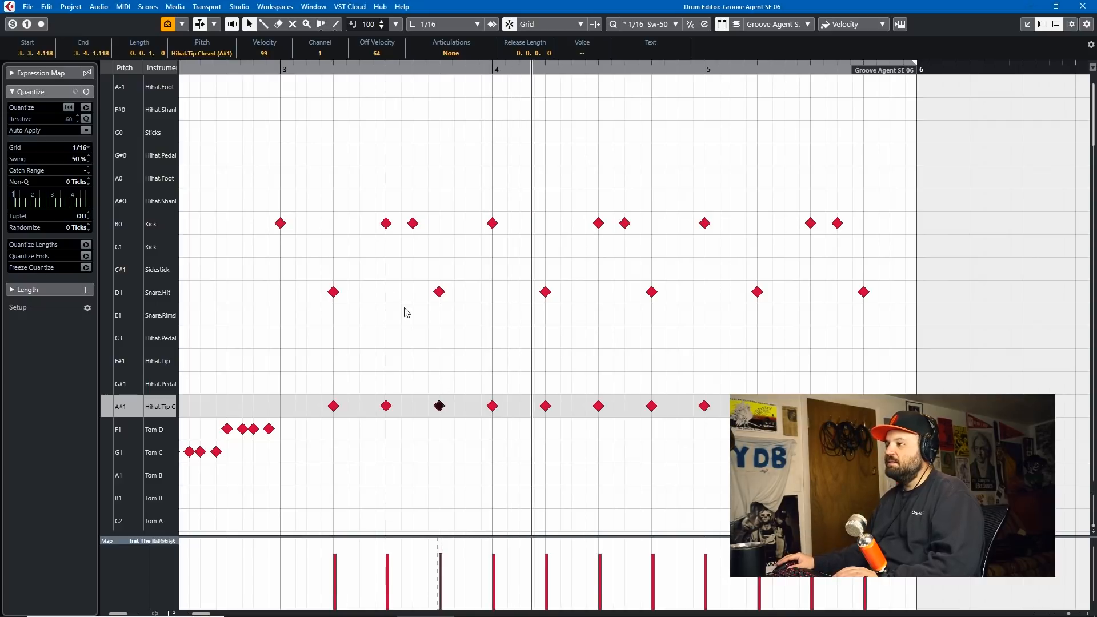
scroll("down", 3)
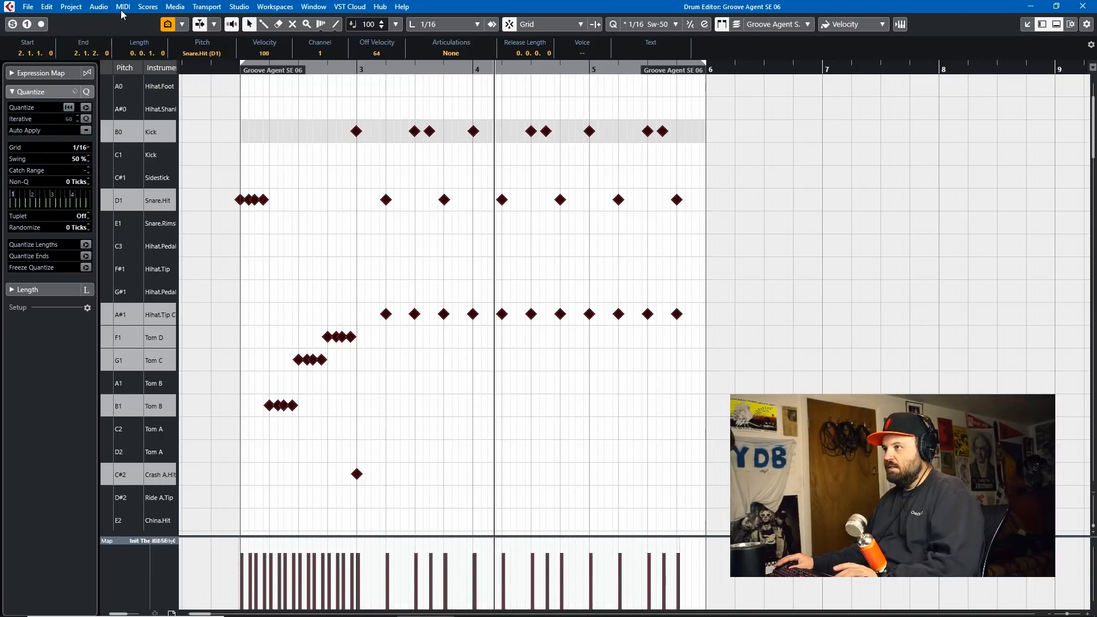
left_click(122, 6)
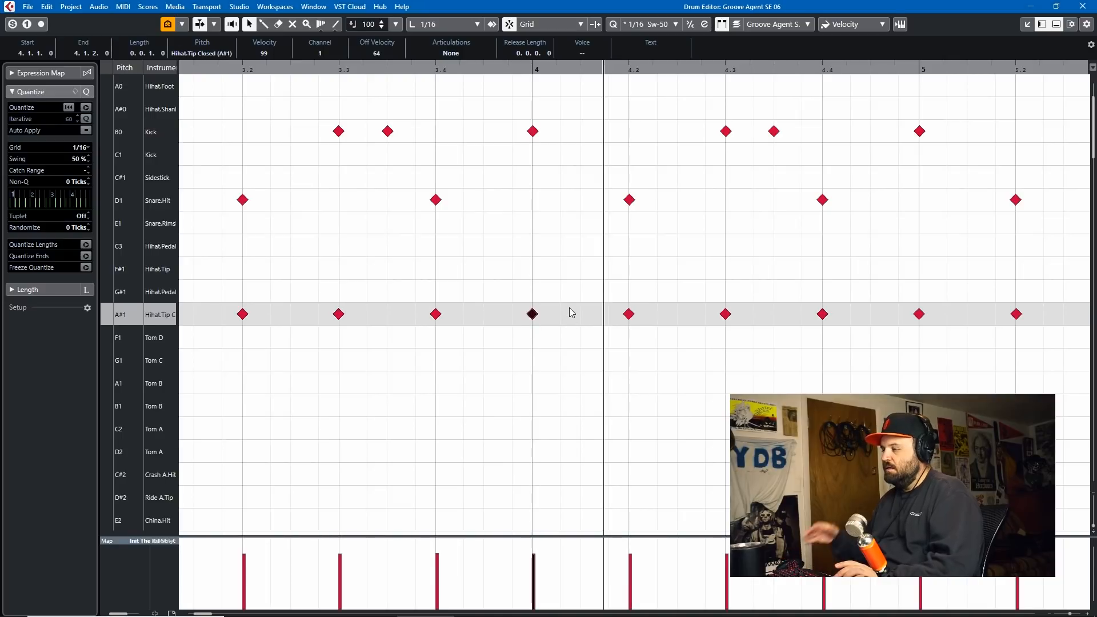
mouse_move(265, 100)
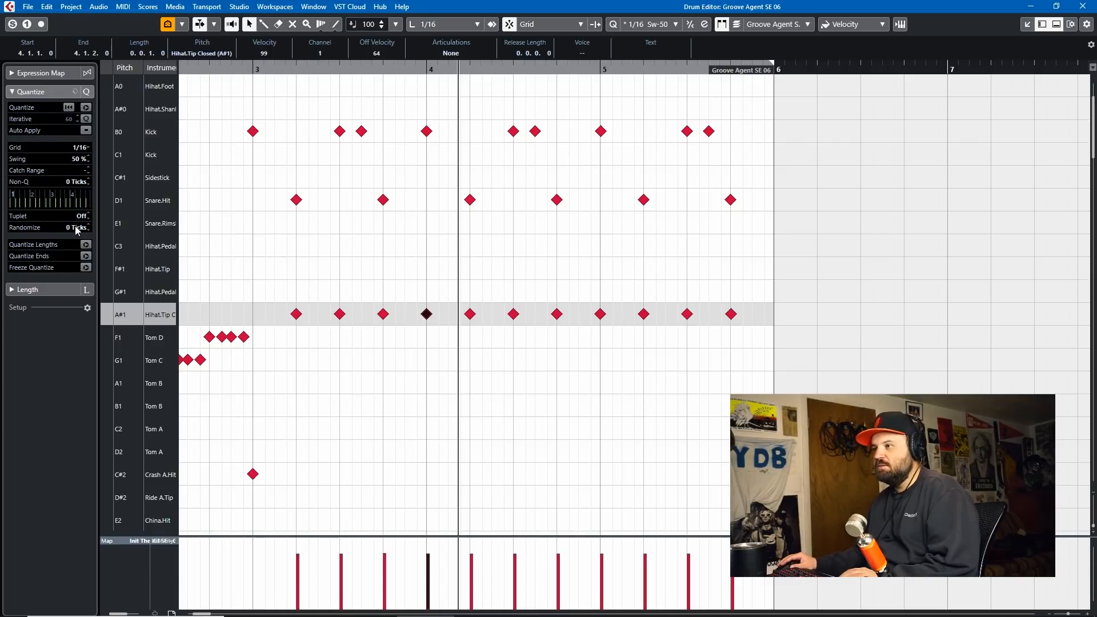
mouse_move(402, 218)
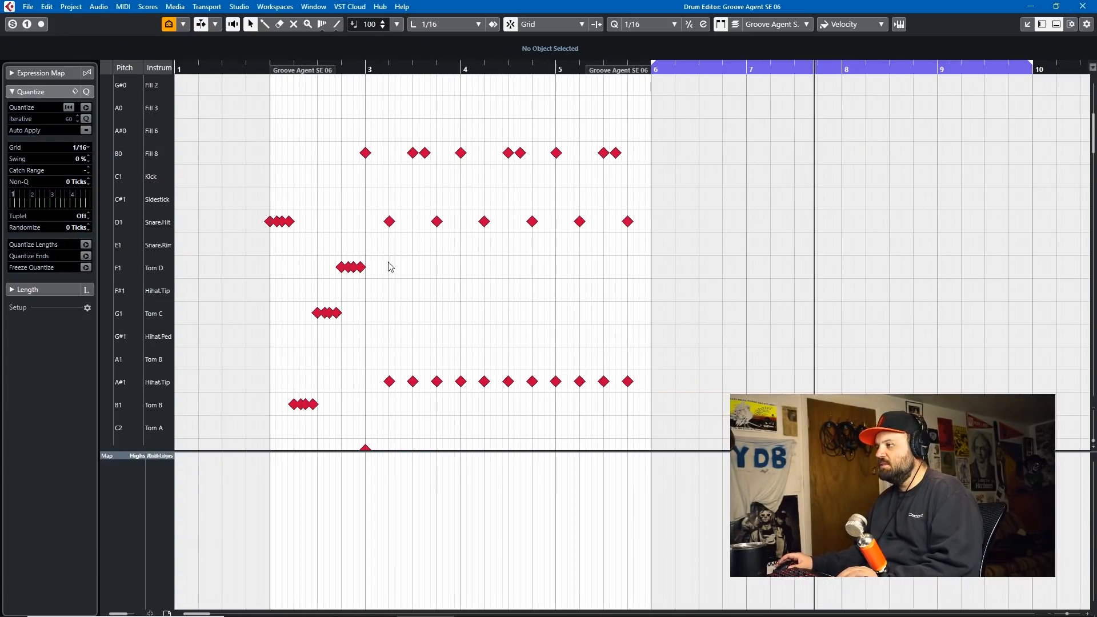
Select a snare note and the opening snare flam notes to check their velocities.
left_click(388, 221)
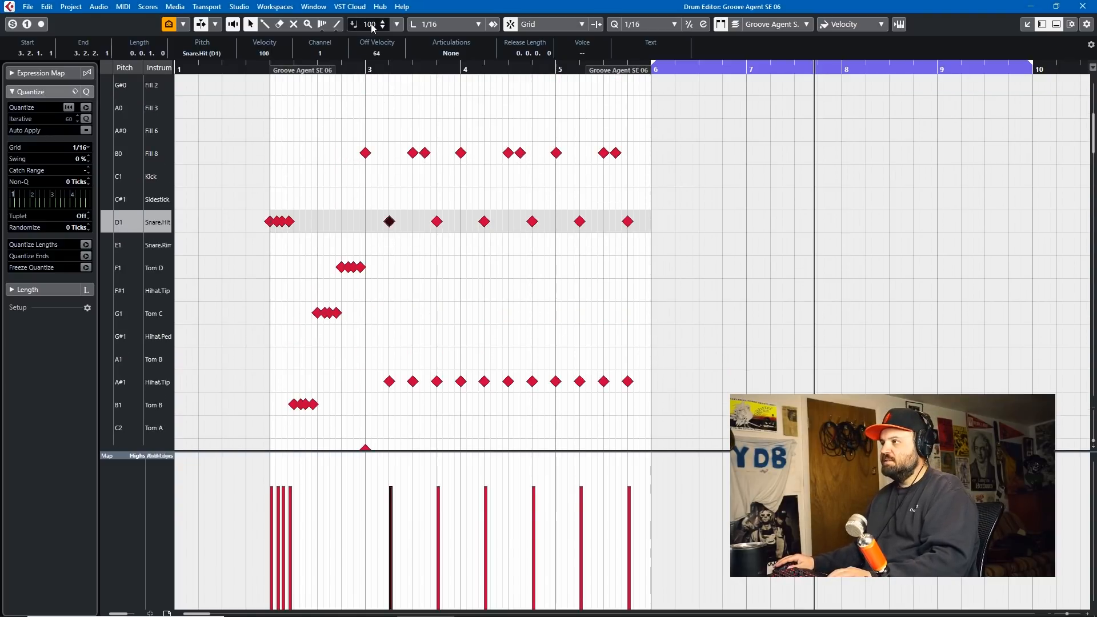
mouse_move(371, 28)
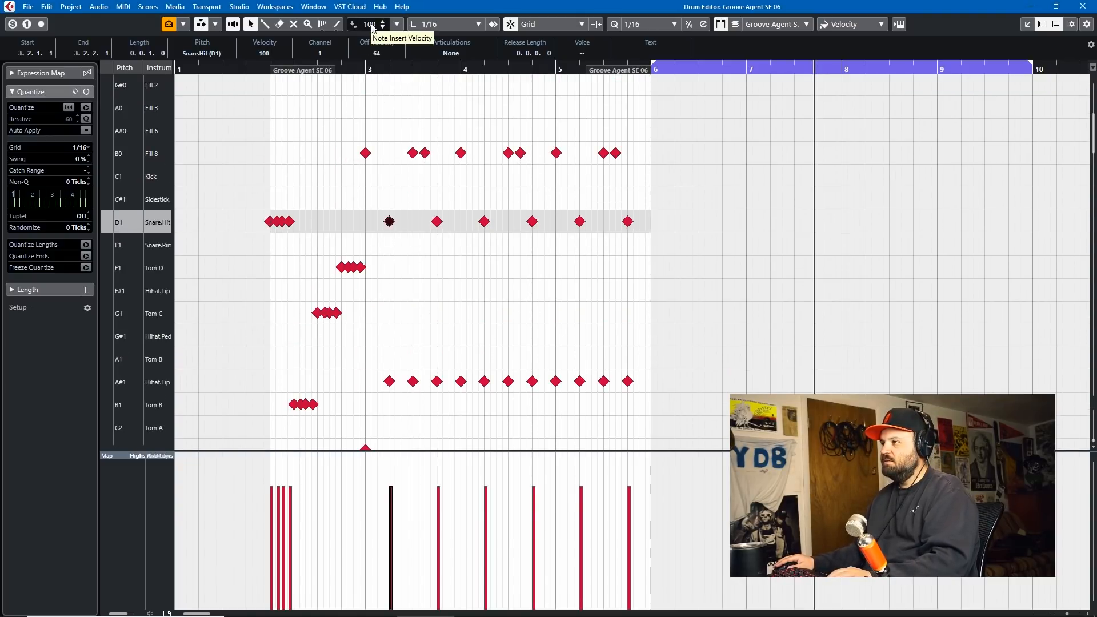
mouse_move(395, 143)
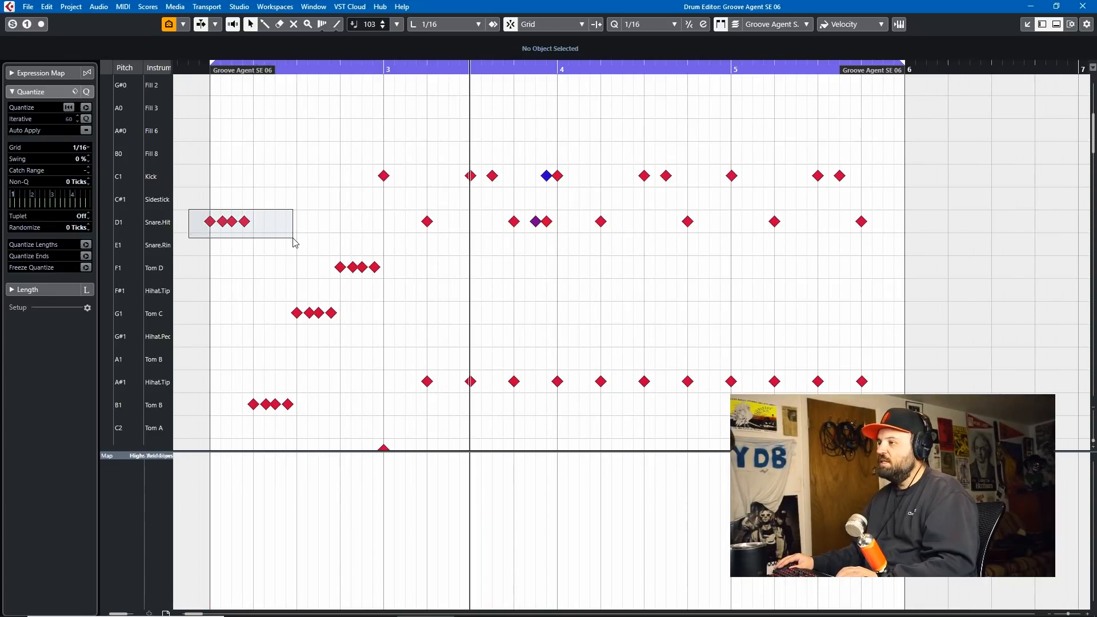
left_click(241, 221)
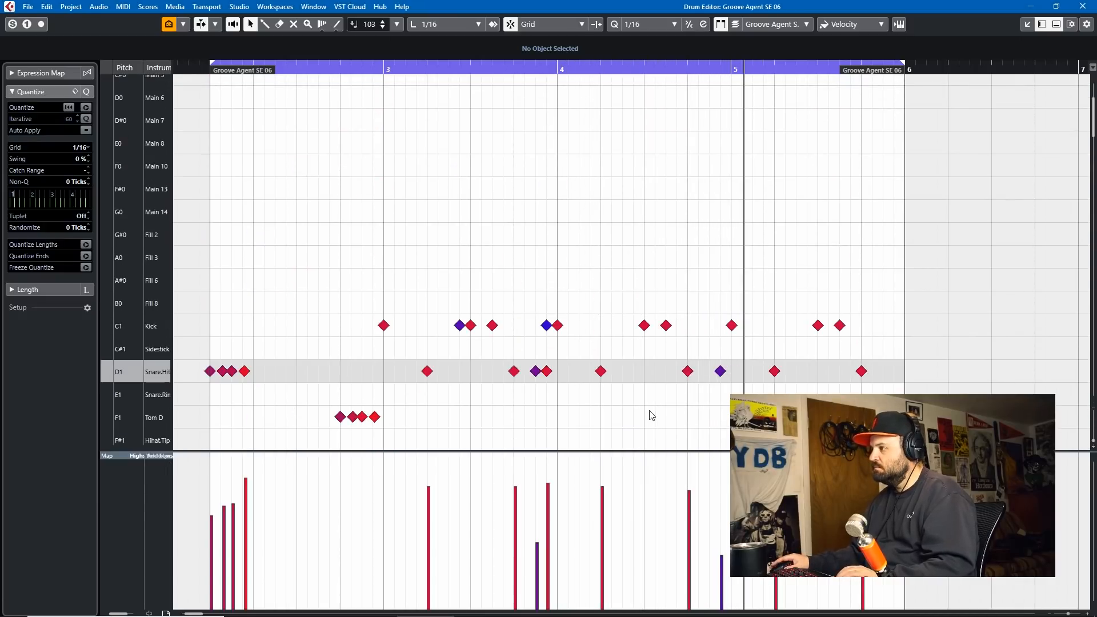
Scroll through the velocity lane to accent hi-hats and ramp up the tom fill.
scroll("down", 3)
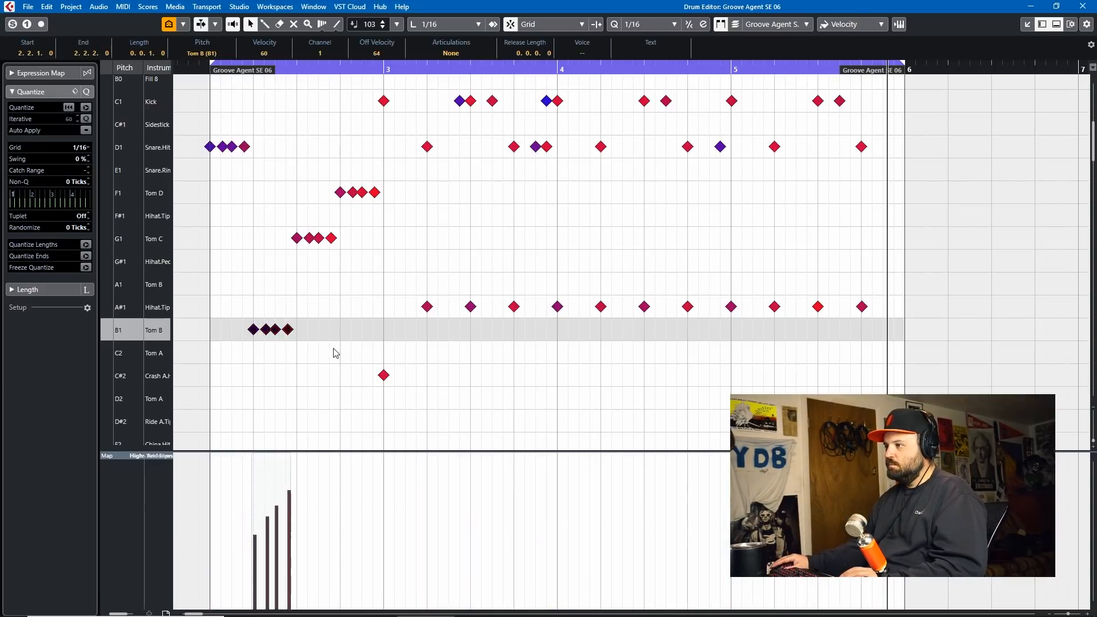
scroll("down", 3)
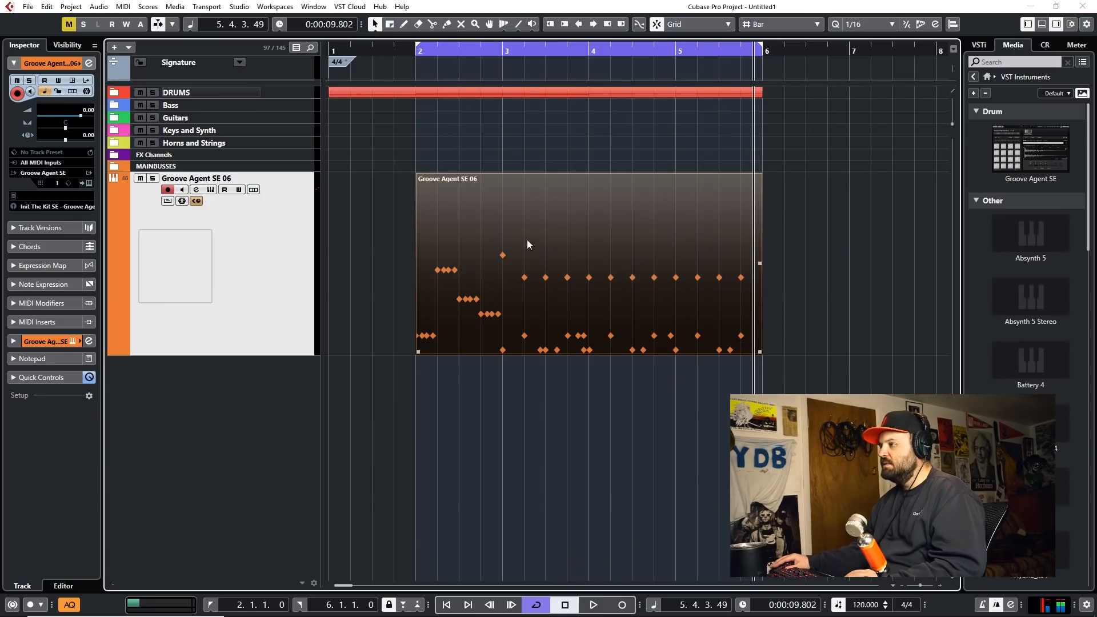
Open the Groove Agent SE instrument panel from its track's Edit Instrument button.
left_click(196, 190)
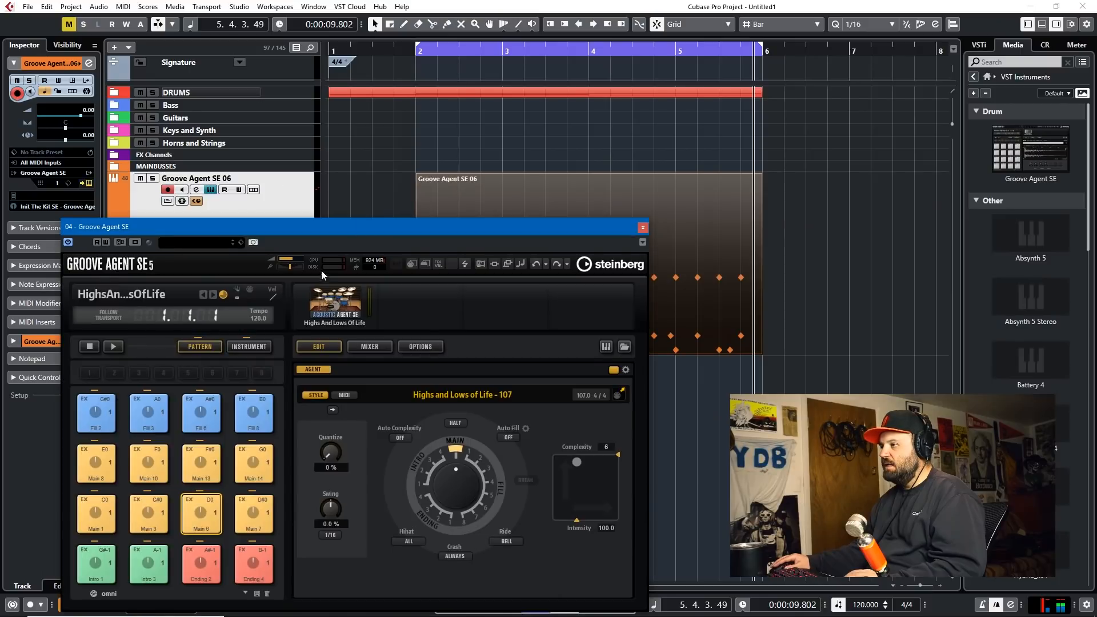
left_click(253, 464)
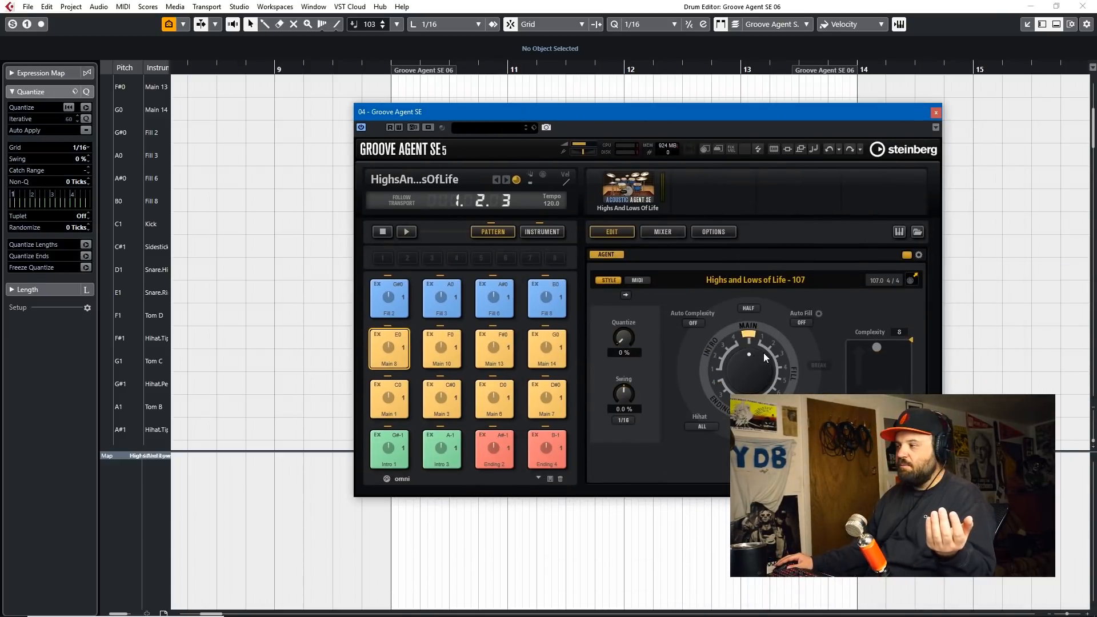
Close the Groove Agent SE window to return to the Drum Editor's four-bar pattern.
left_click(936, 112)
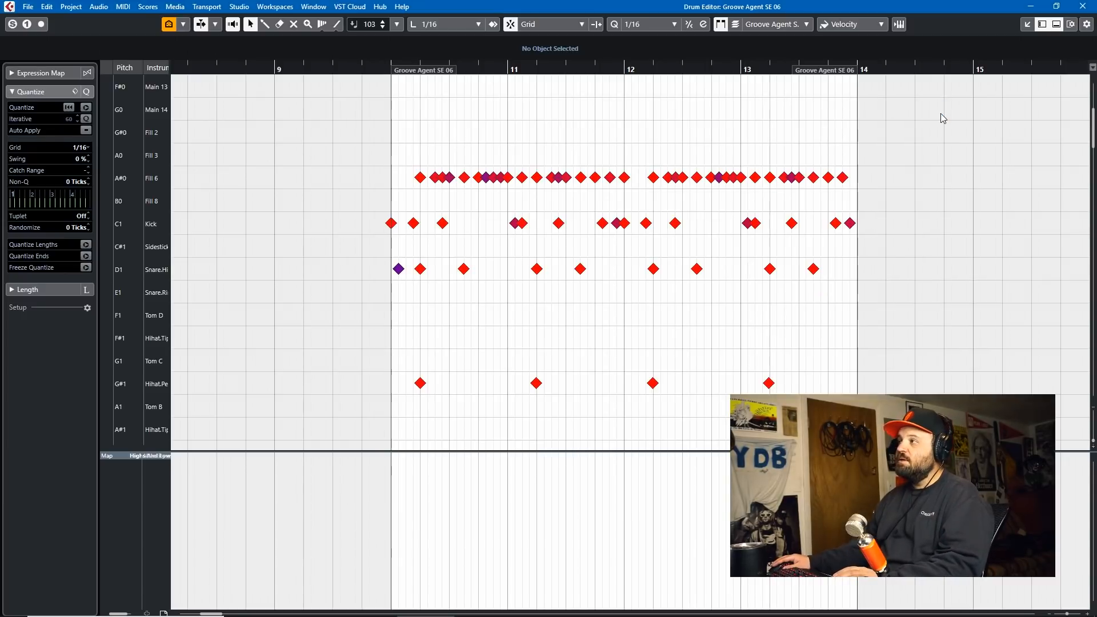